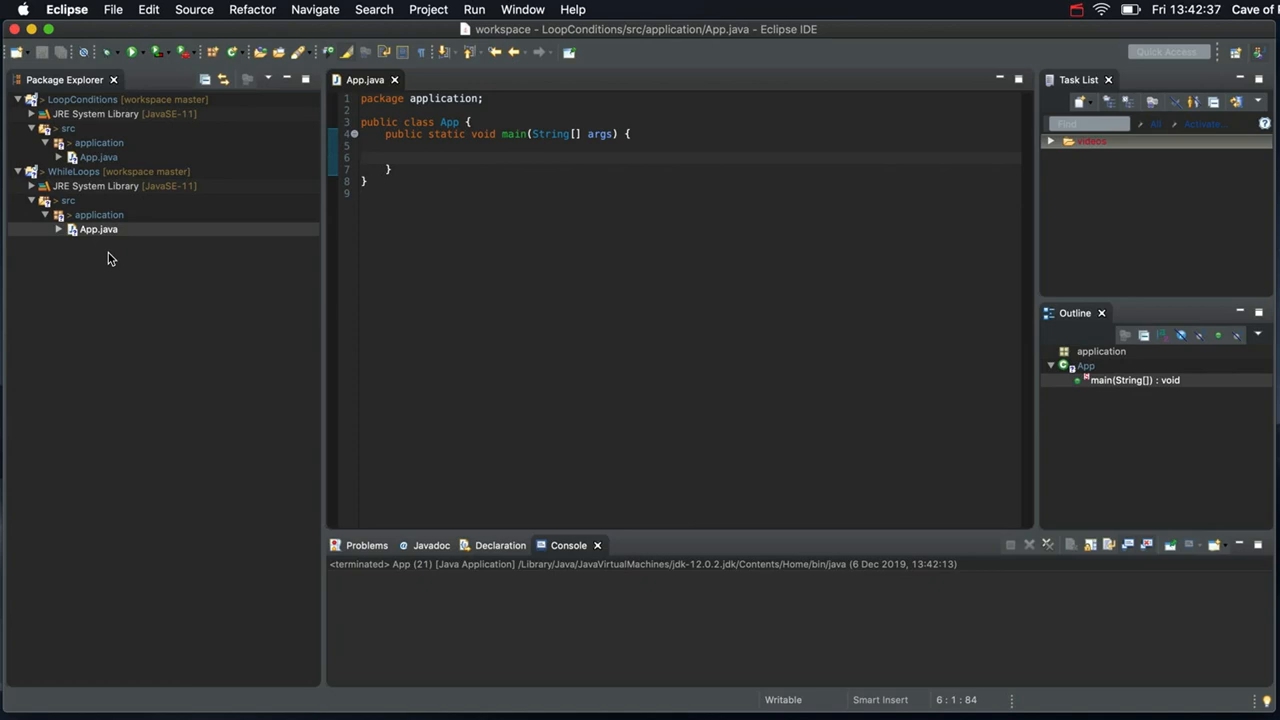
{"action": "mouse_move", "coordinate": [100, 160]}
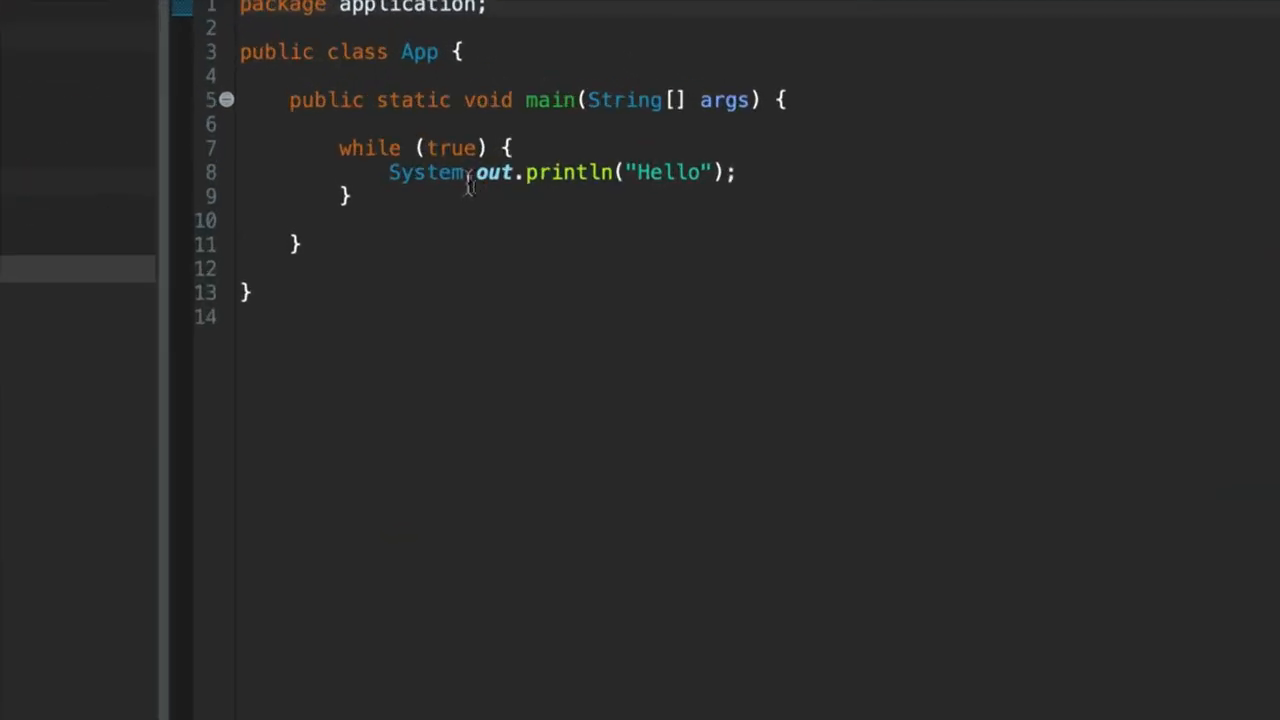
{"action": "mouse_move", "coordinate": [410, 216]}
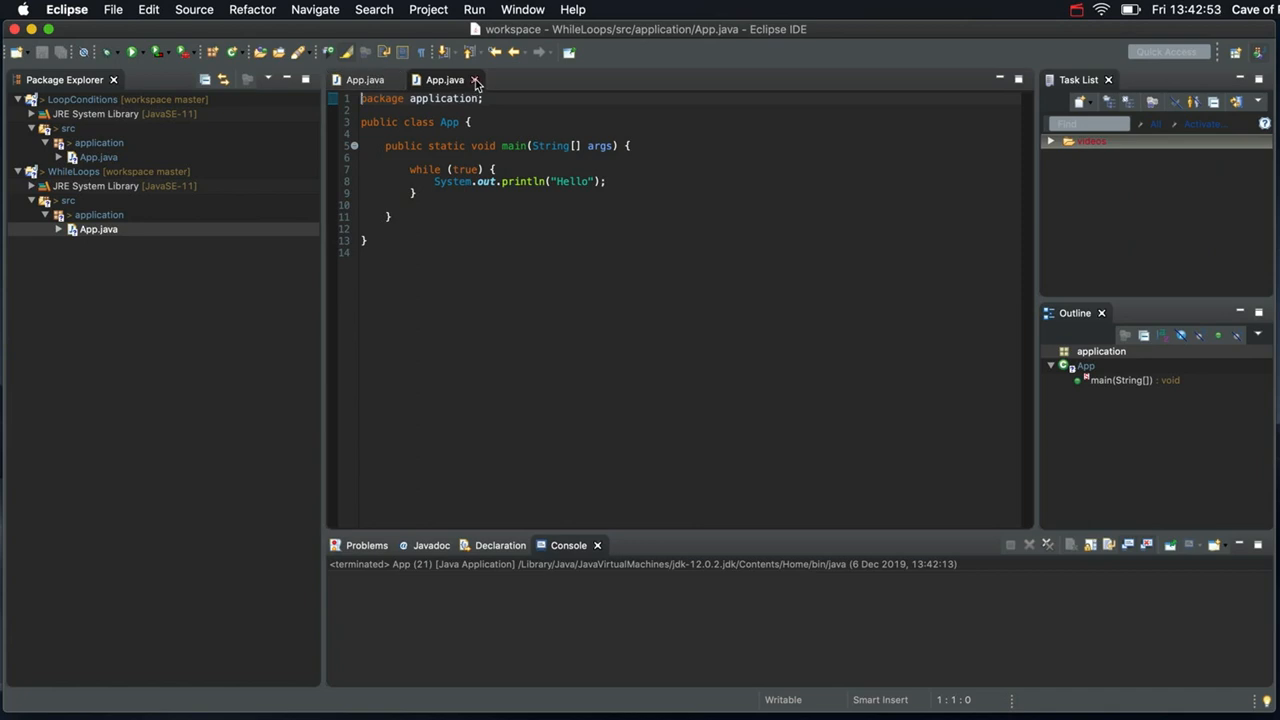
Close the WhileLoops App.java file and start a while(true) loop inside main
{"action": "left_click", "coordinate": [476, 80]}
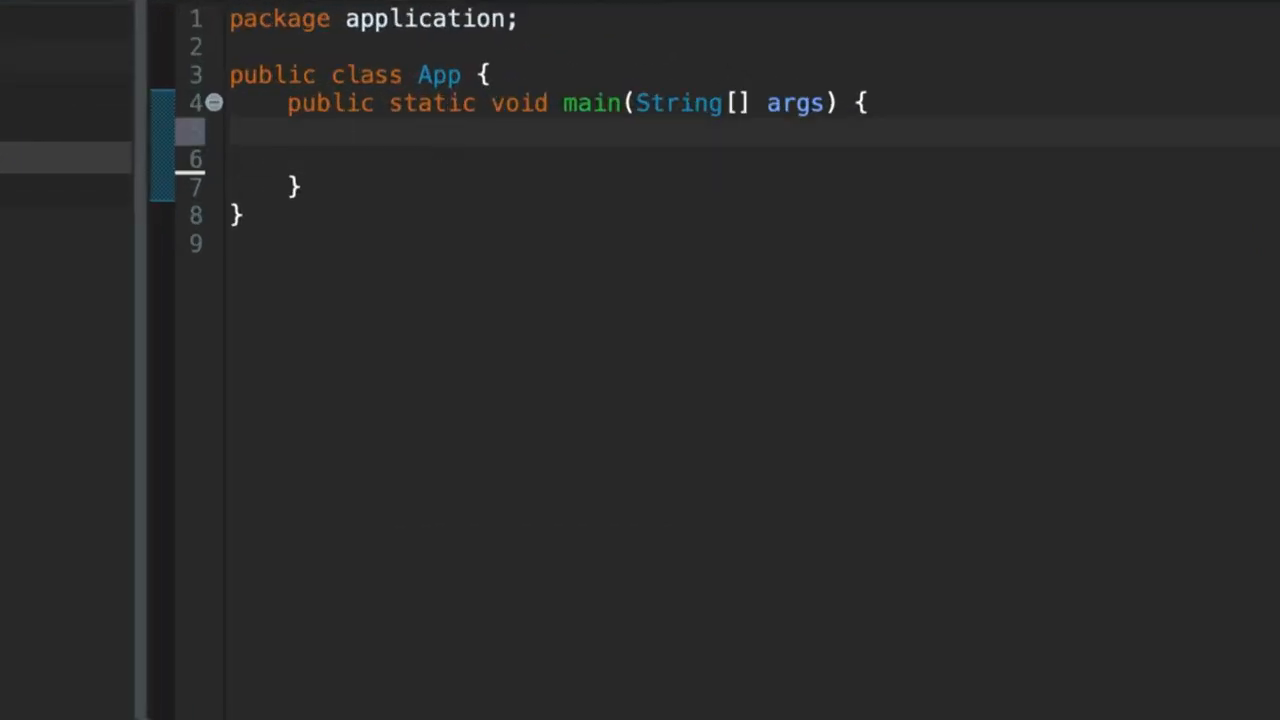
{"action": "key", "text": "Enter"}
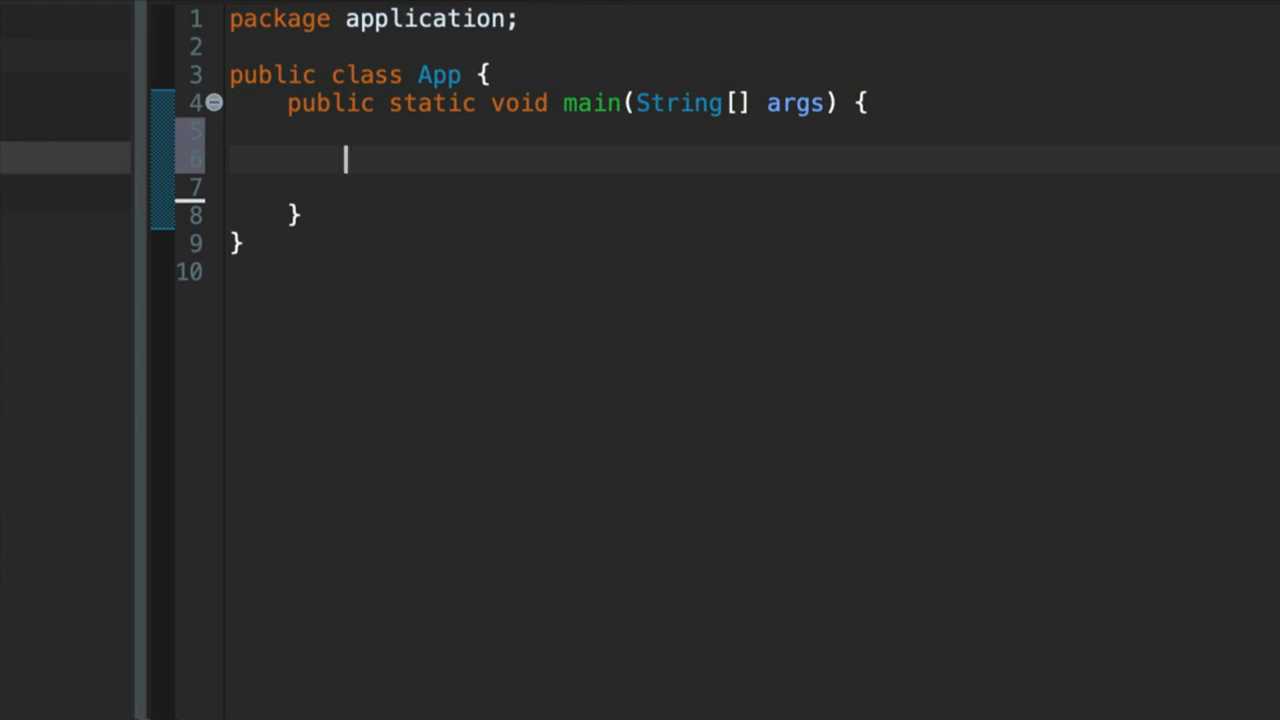
{"action": "type", "text": "while(true) {"}
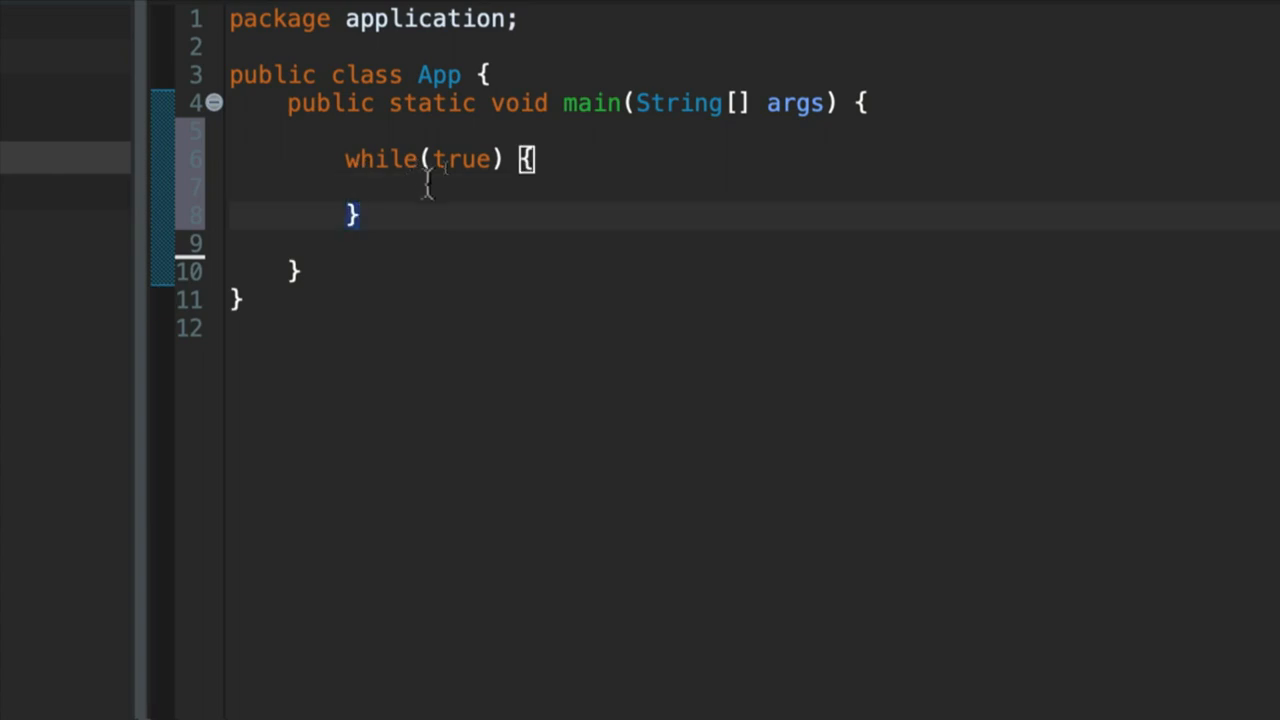
Print "Hello" inside the loop via the sysout template, with blank lines above the loop
{"action": "type", "text": "sysou"}
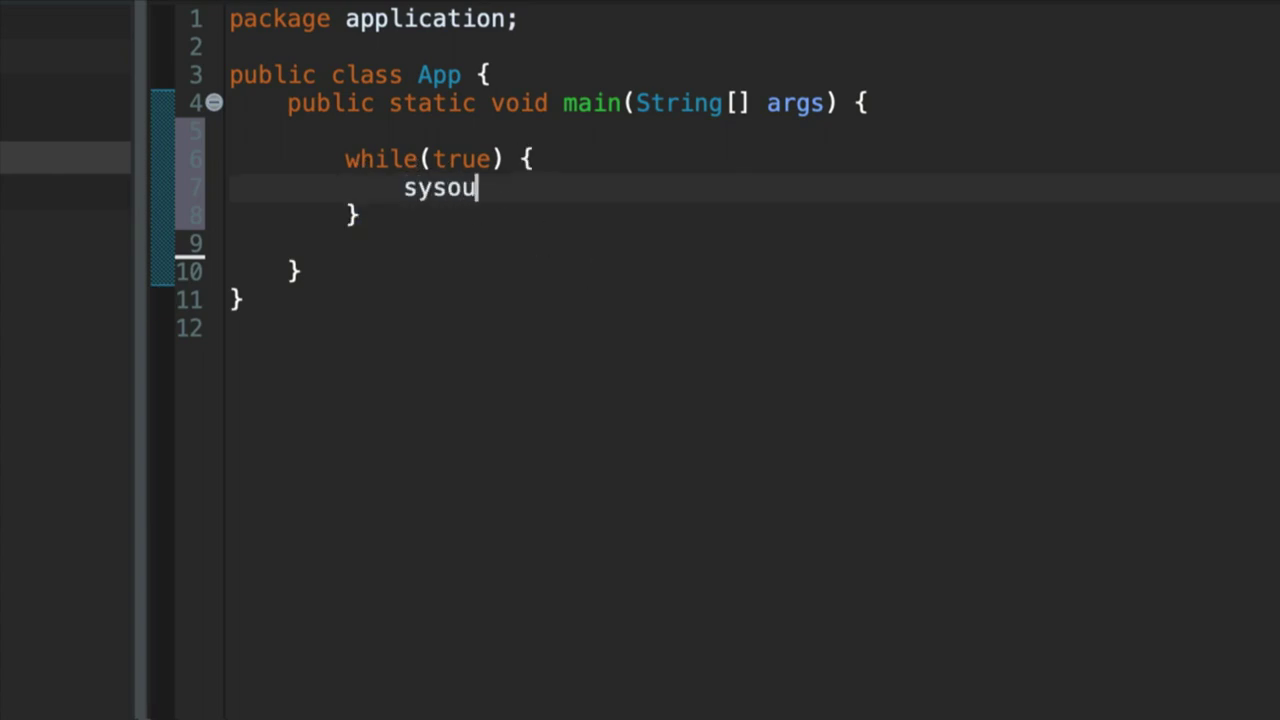
{"action": "key", "text": "Tab"}
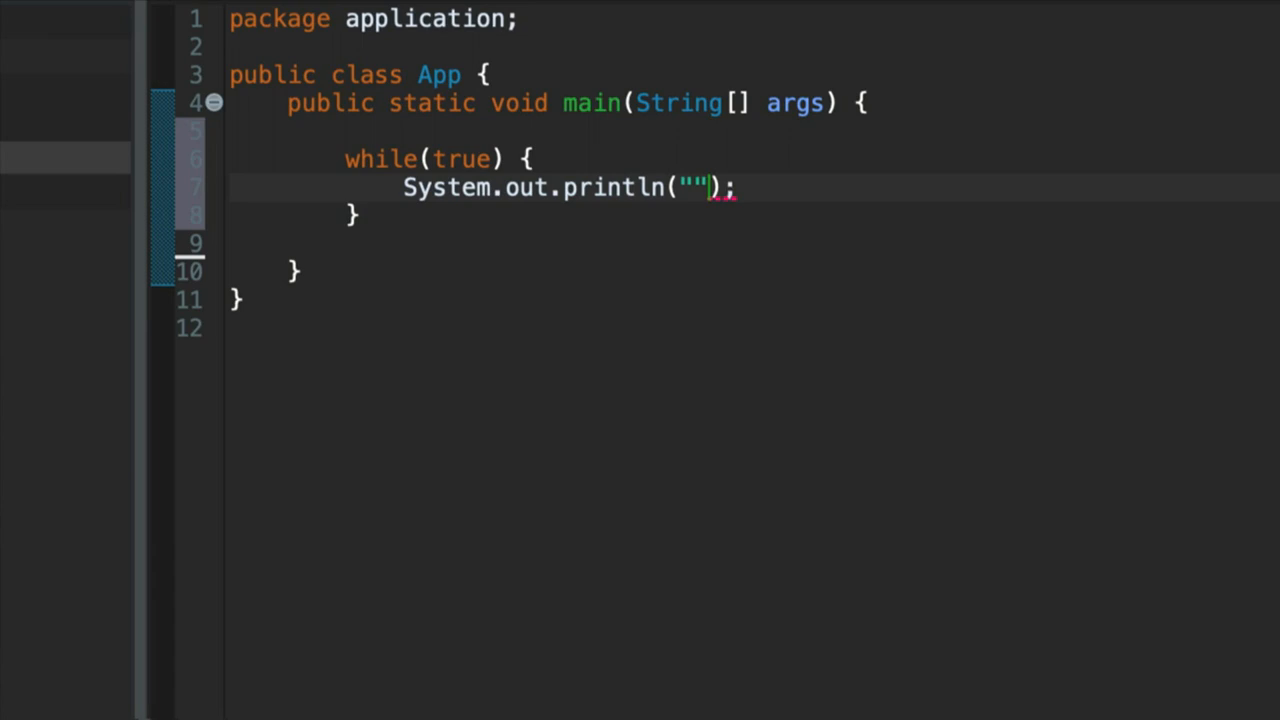
{"action": "type", "text": "Hello"}
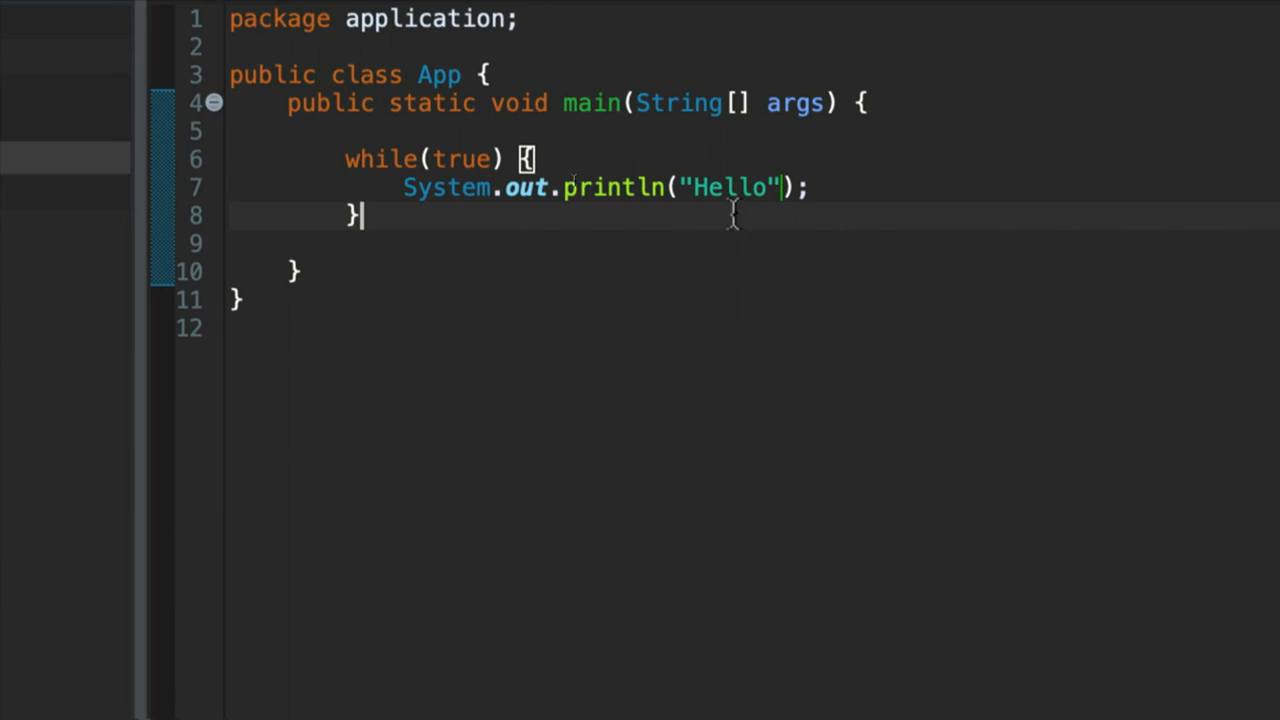
{"action": "mouse_move", "coordinate": [510, 218]}
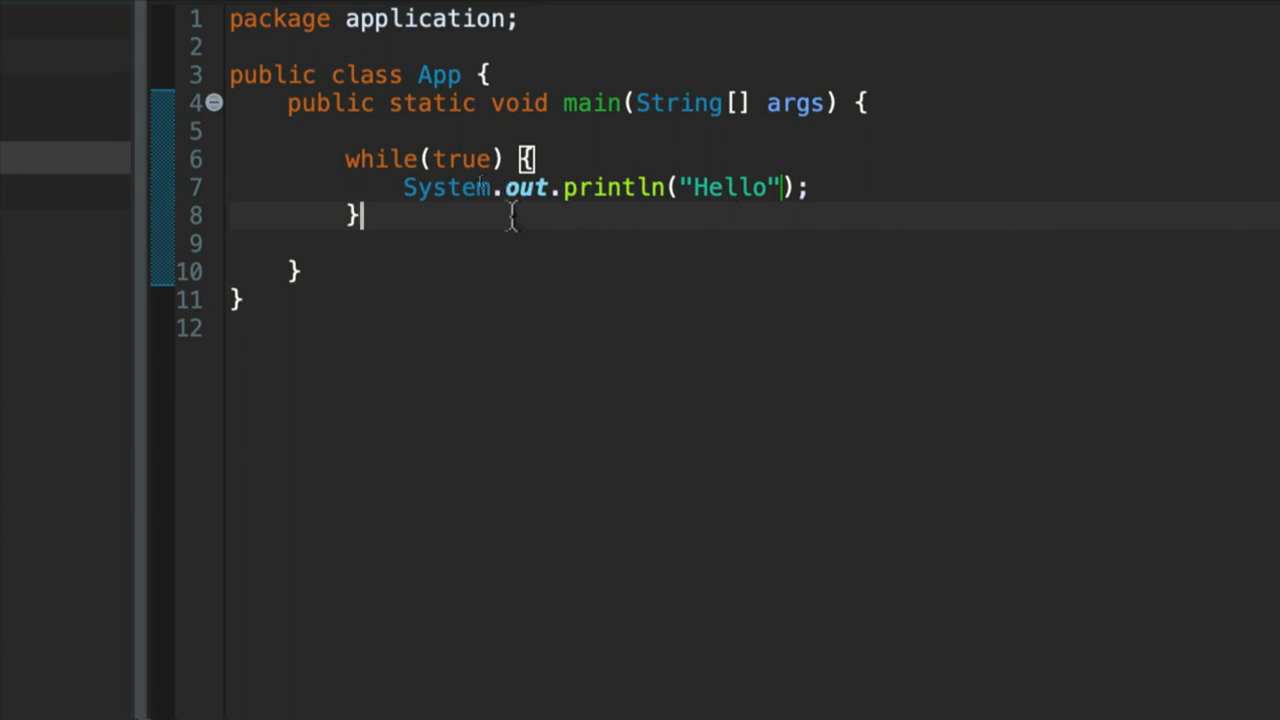
{"action": "mouse_move", "coordinate": [470, 160]}
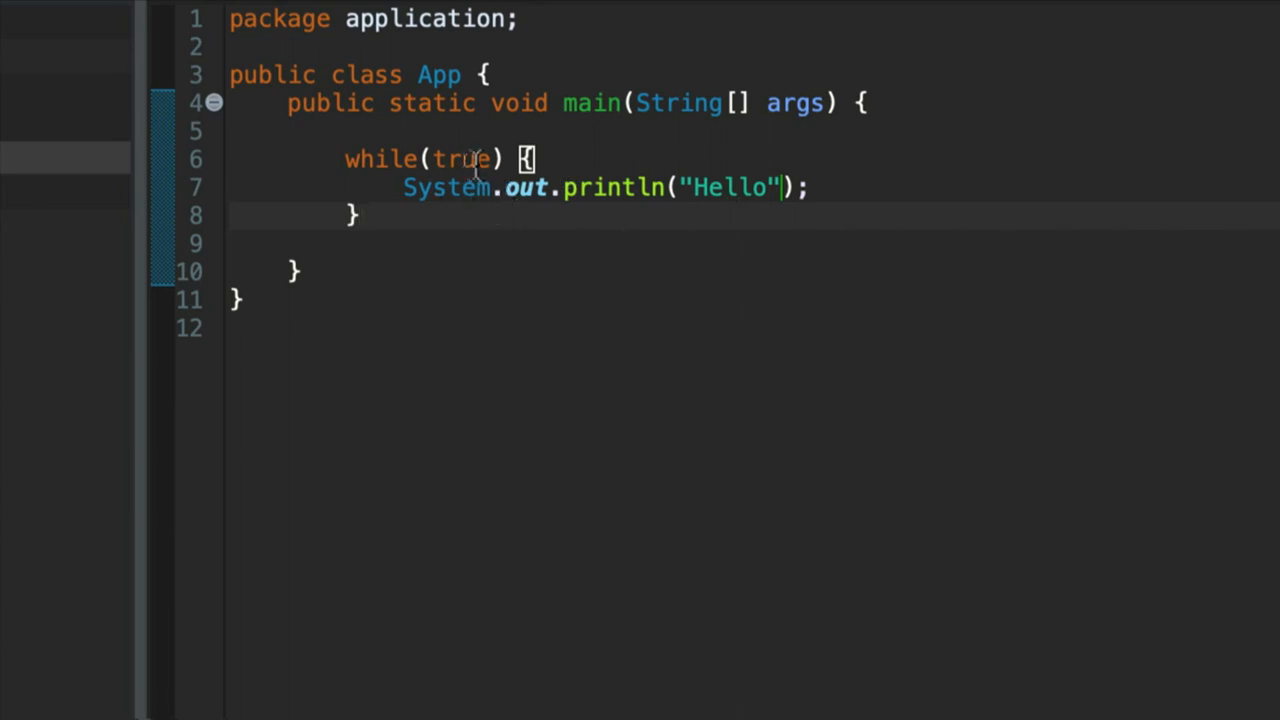
{"action": "key", "text": "enter"}
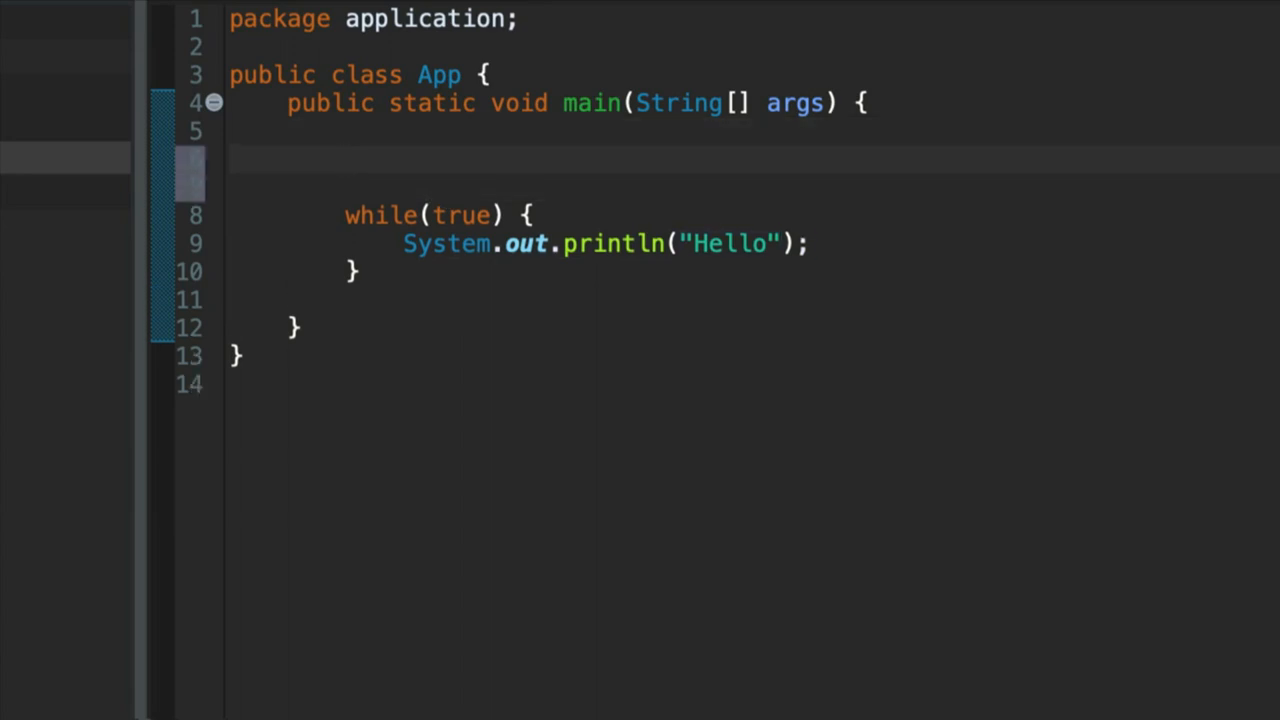
Declare int counter = 0; on the line above the while loop
{"action": "left_click", "coordinate": [344, 160]}
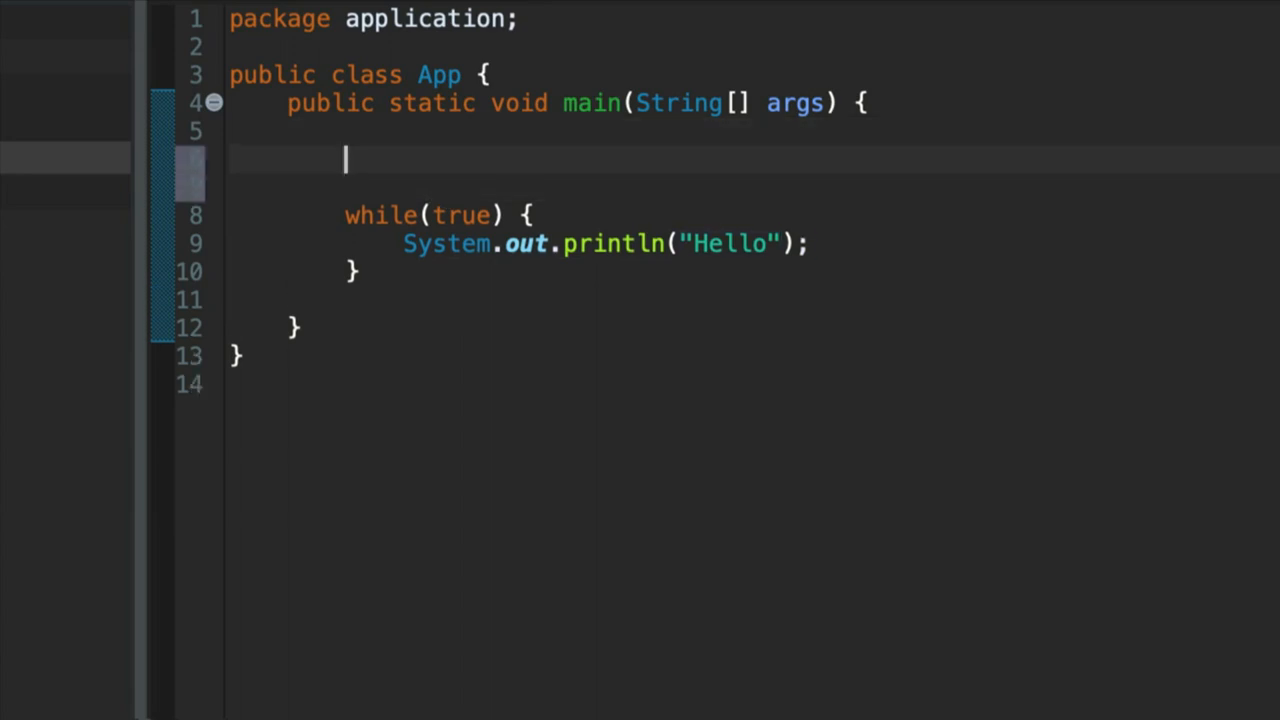
{"action": "type", "text": "int"}
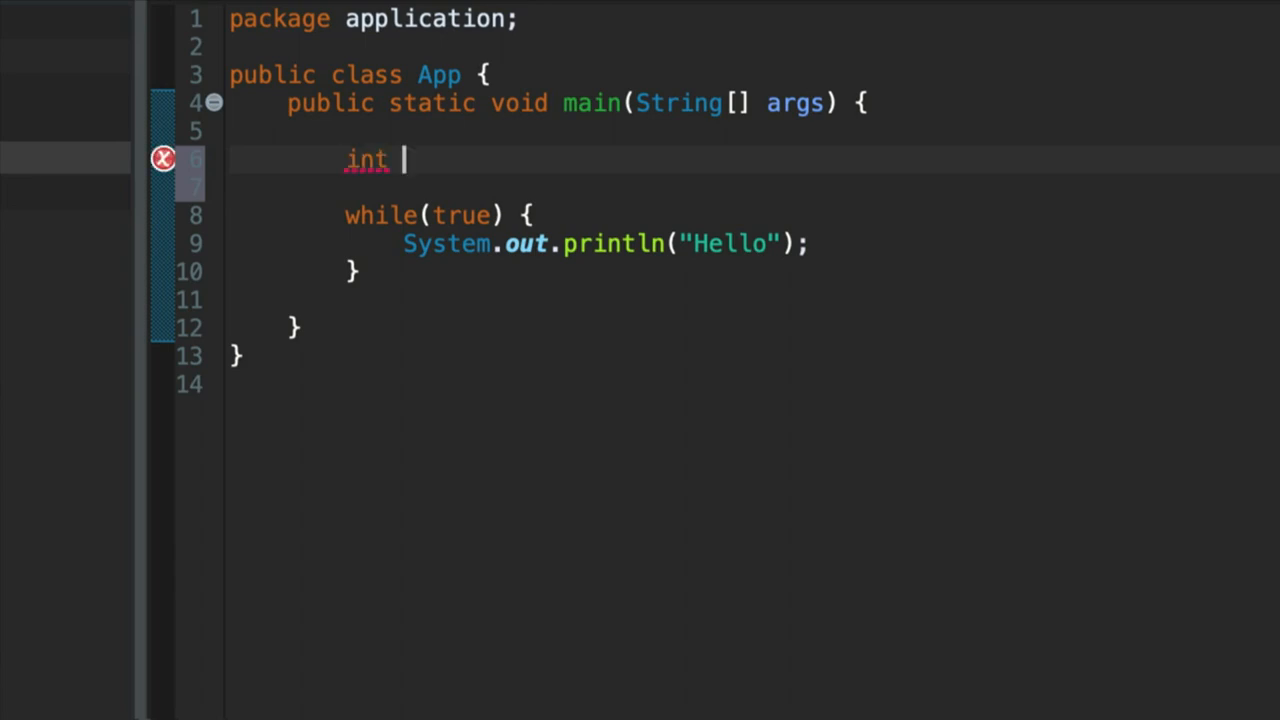
{"action": "type", "text": "counter"}
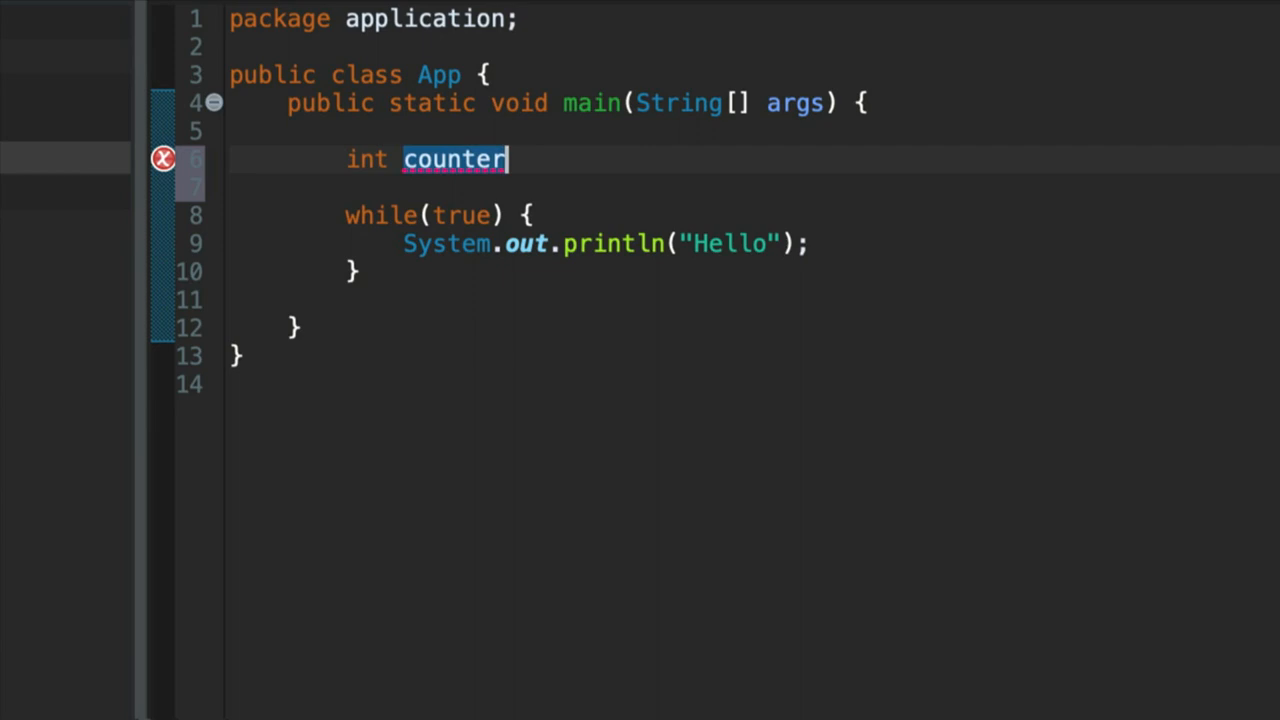
{"action": "type", "text": "= 0;"}
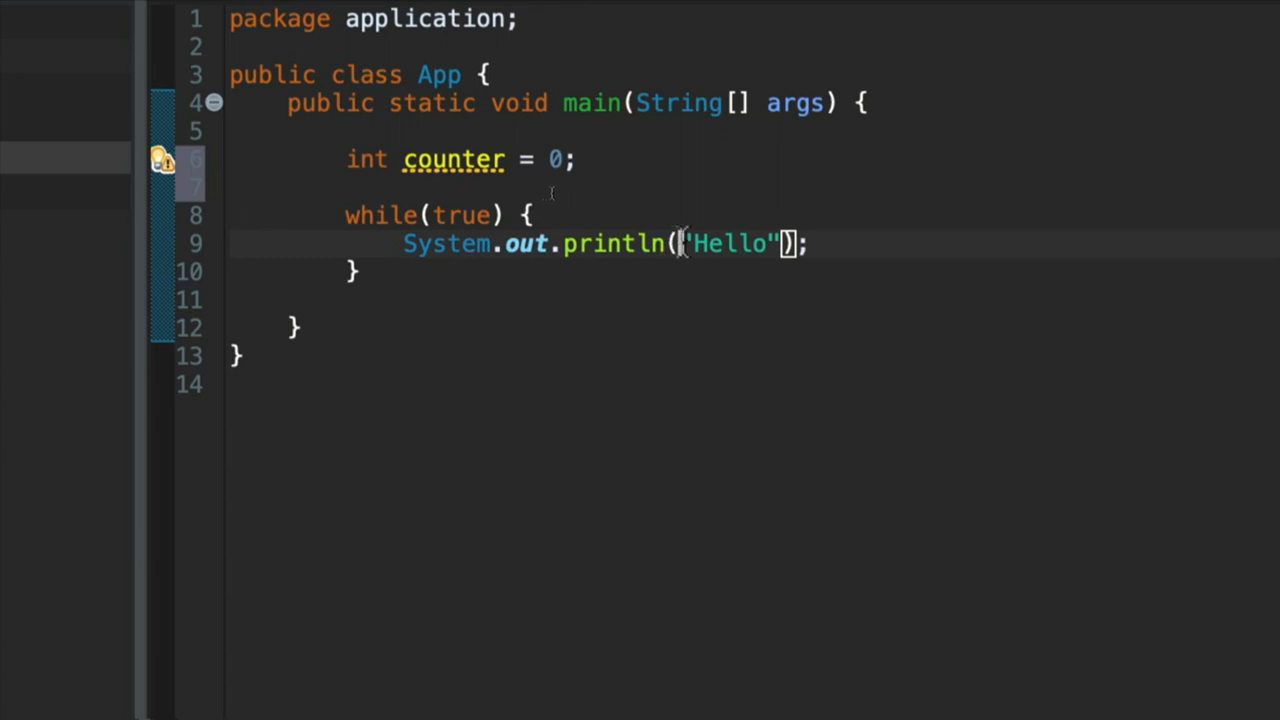
Replace println("Hello") with printf("Counter: %d\n", counter)
{"action": "double_click", "coordinate": [730, 244]}
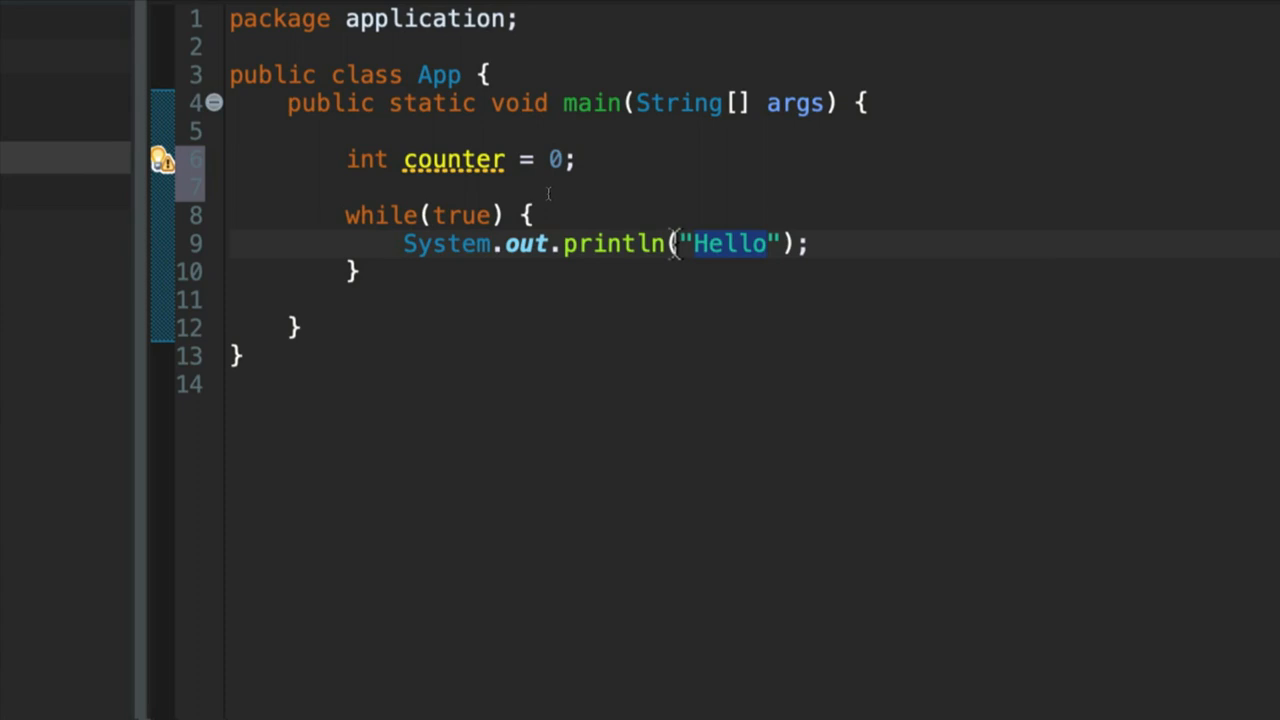
{"action": "type", "text": "printf"}
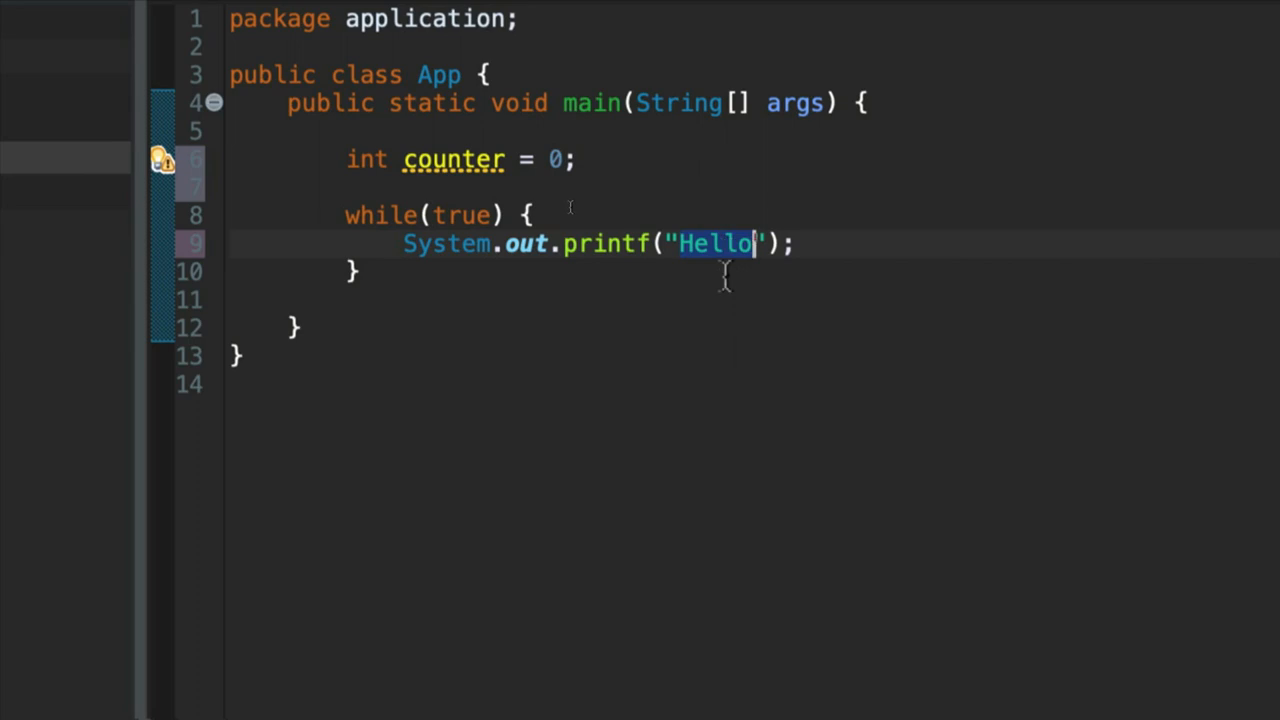
{"action": "type", "text": "Counter"}
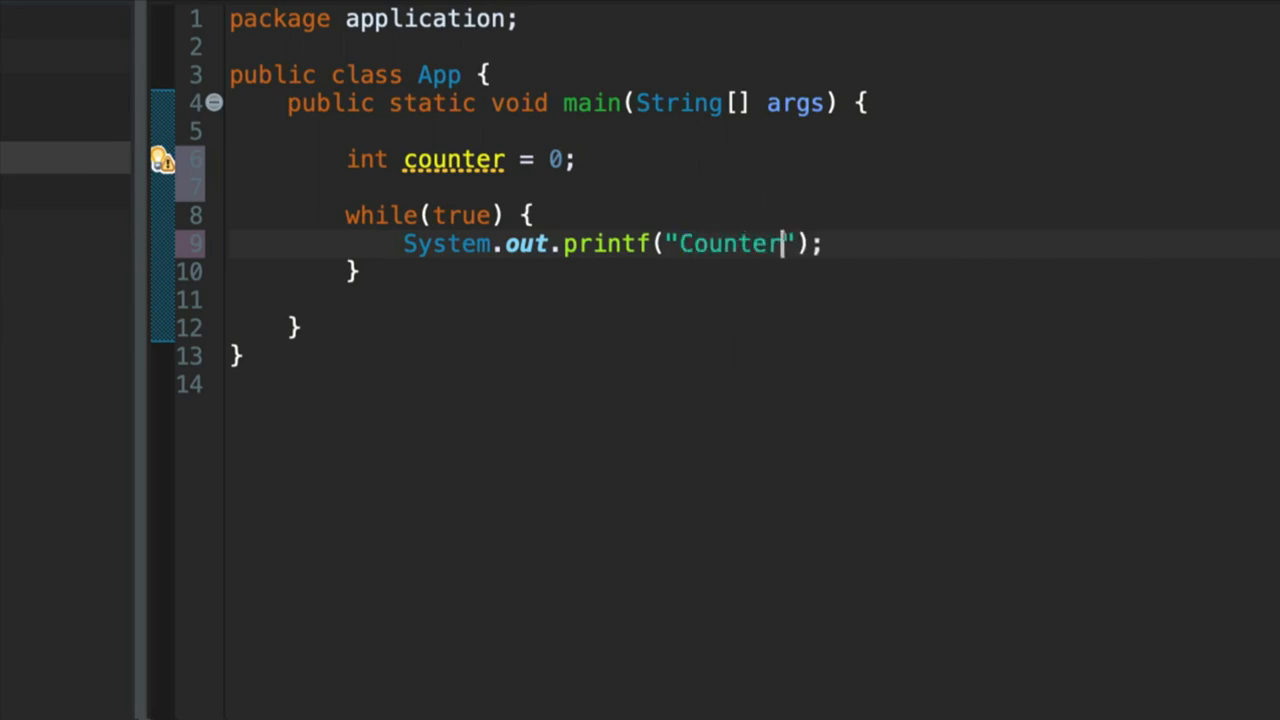
{"action": "type", "text": ":"}
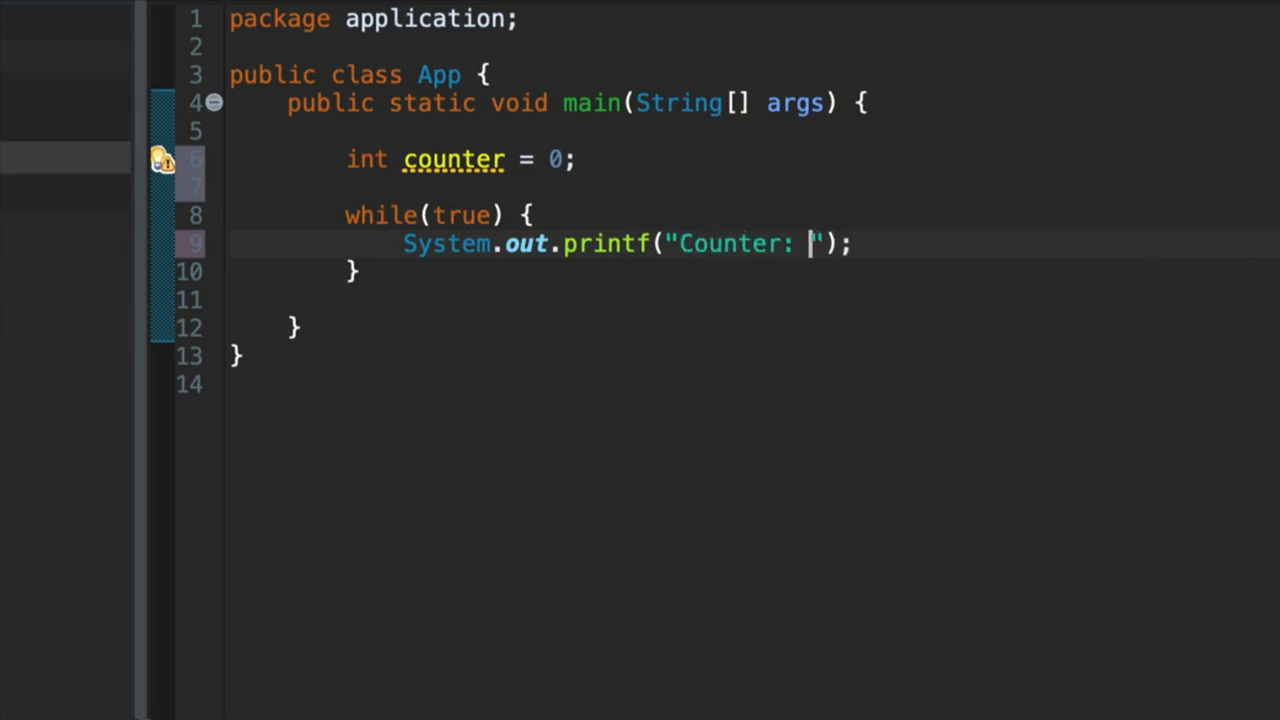
{"action": "type", "text": "%d"}
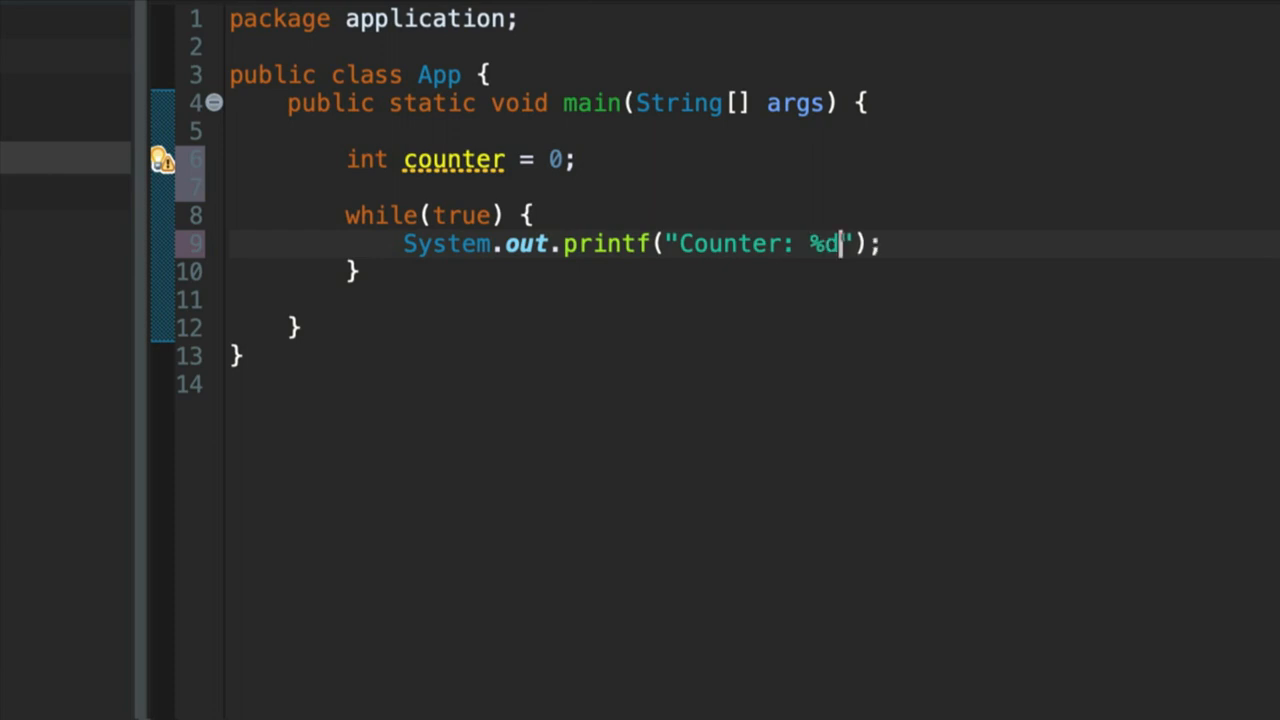
{"action": "type", "text": "\\"}
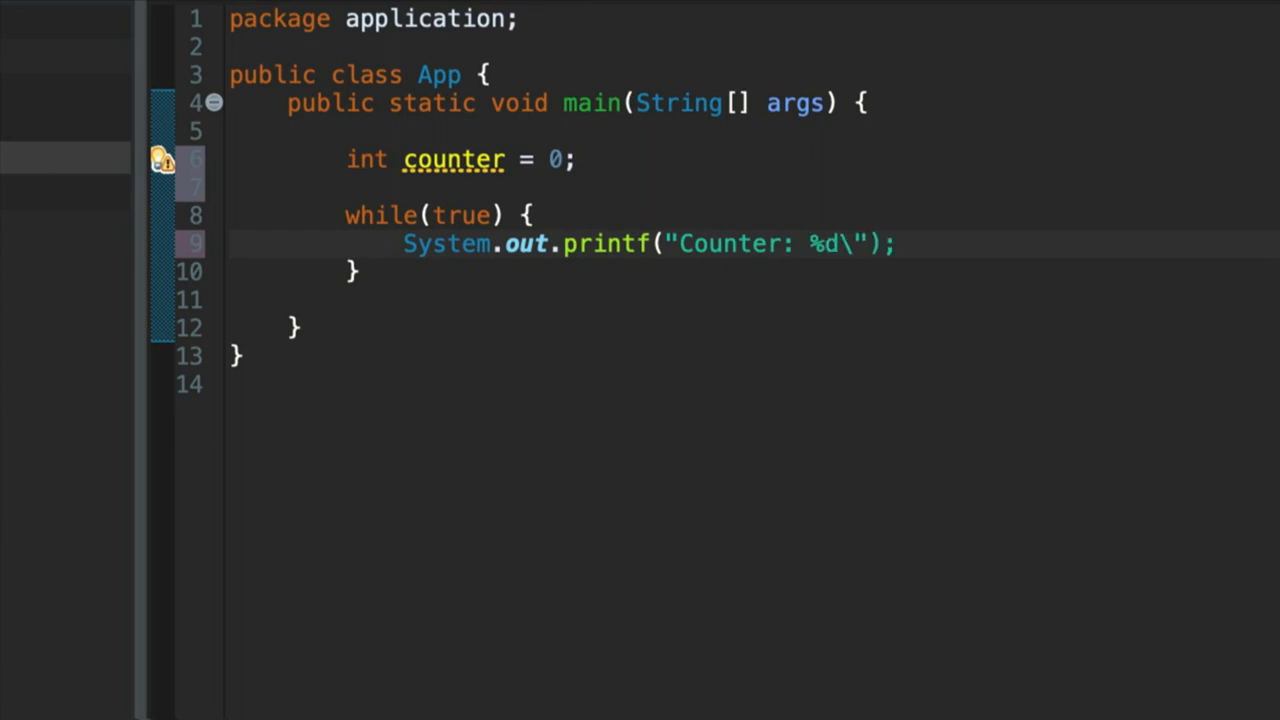
{"action": "type", "text": "n"}
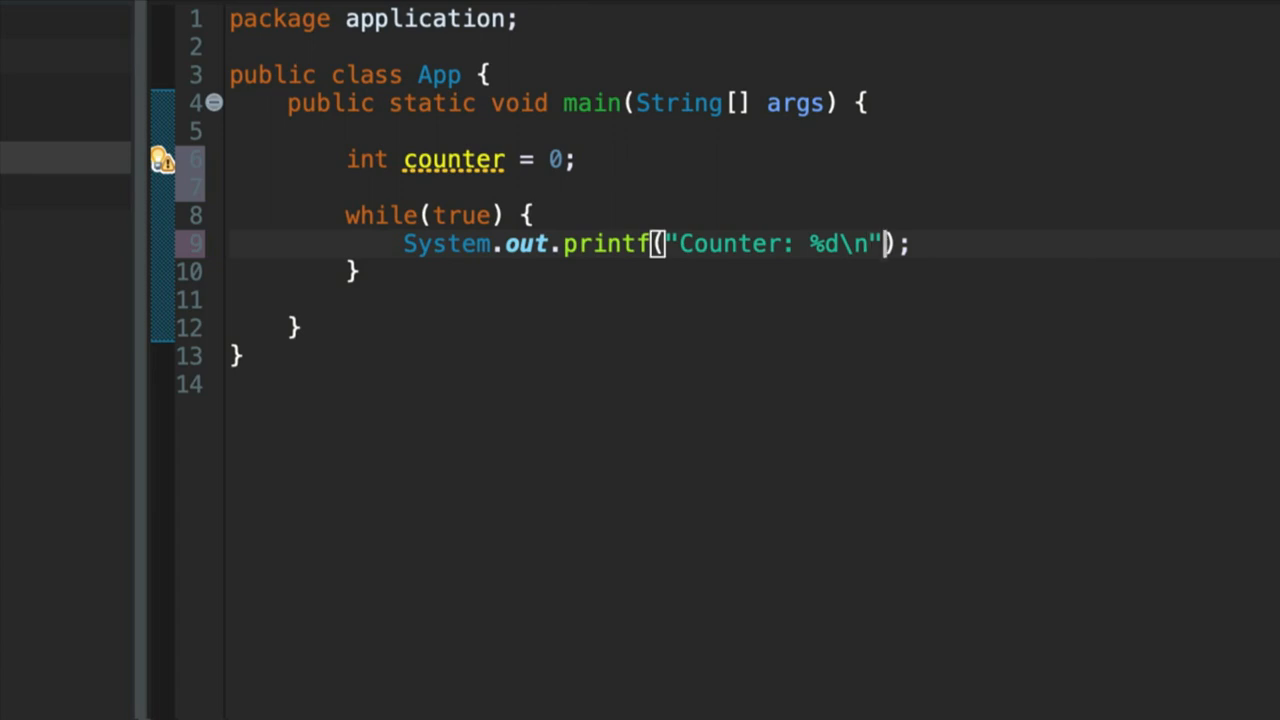
{"action": "mouse_move", "coordinate": [664, 256]}
{"action": "type", "text": ", "}
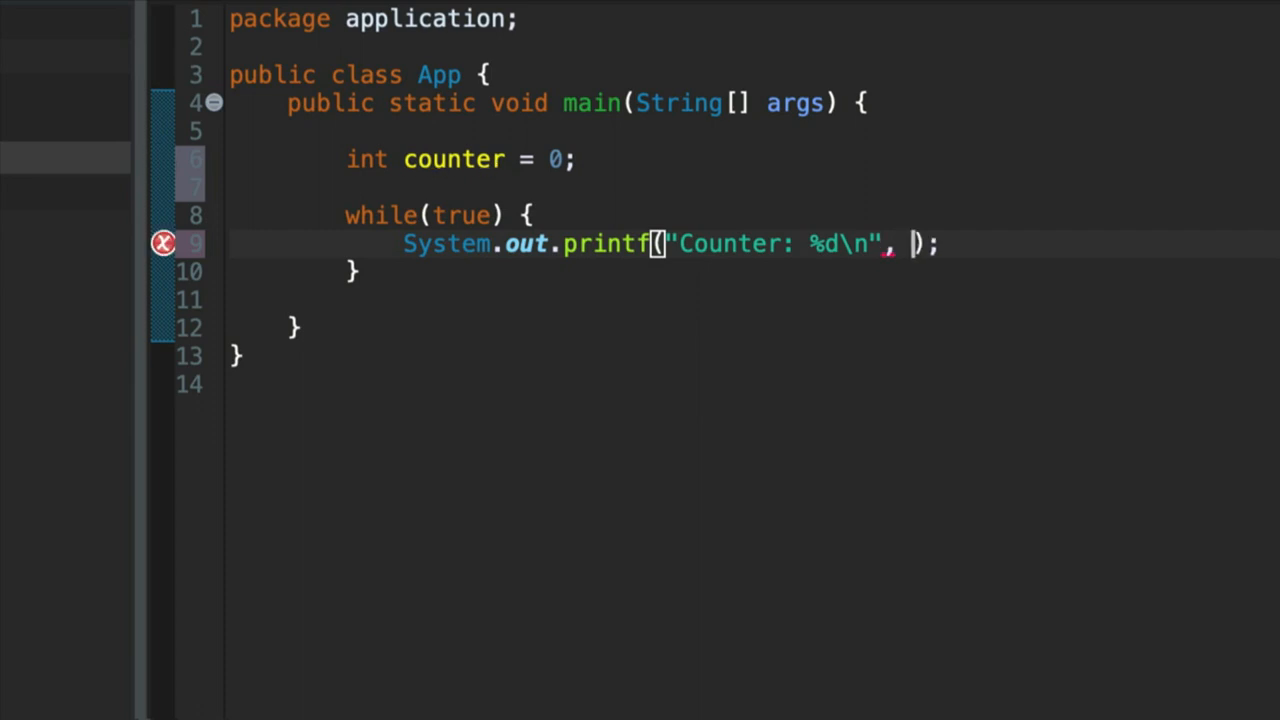
{"action": "type", "text": "counter"}
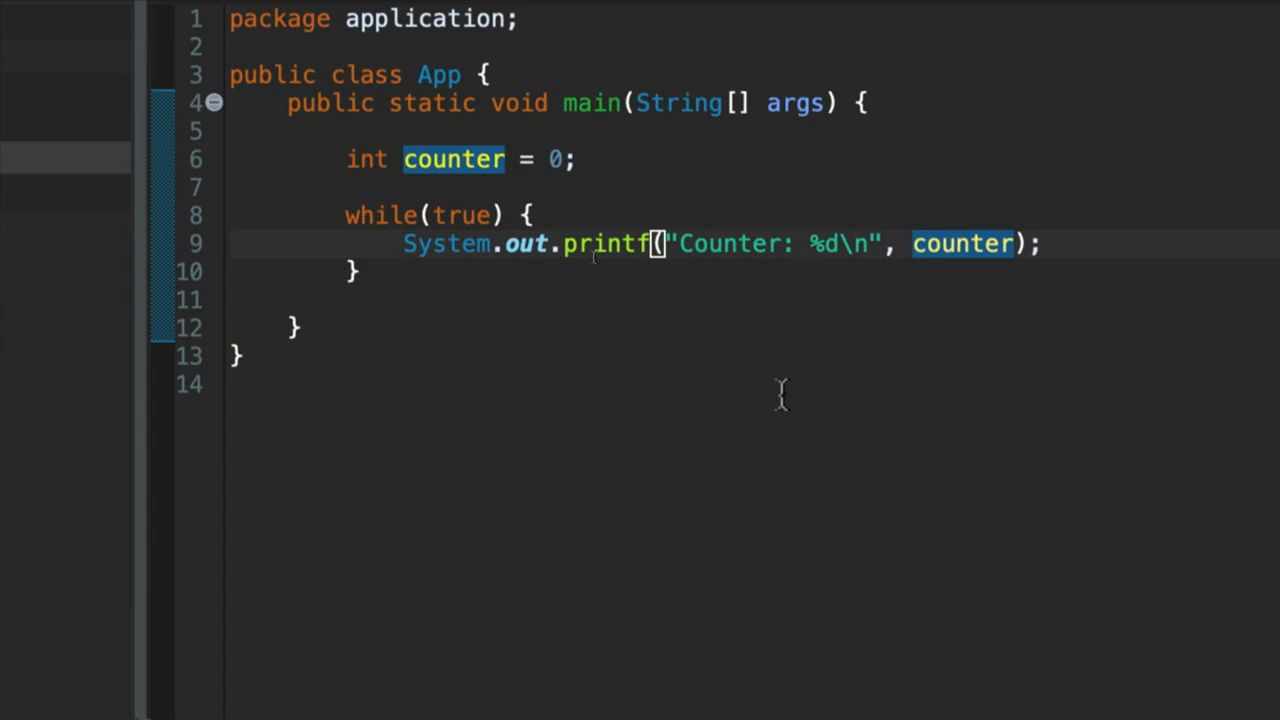
{"action": "mouse_move", "coordinate": [792, 310]}
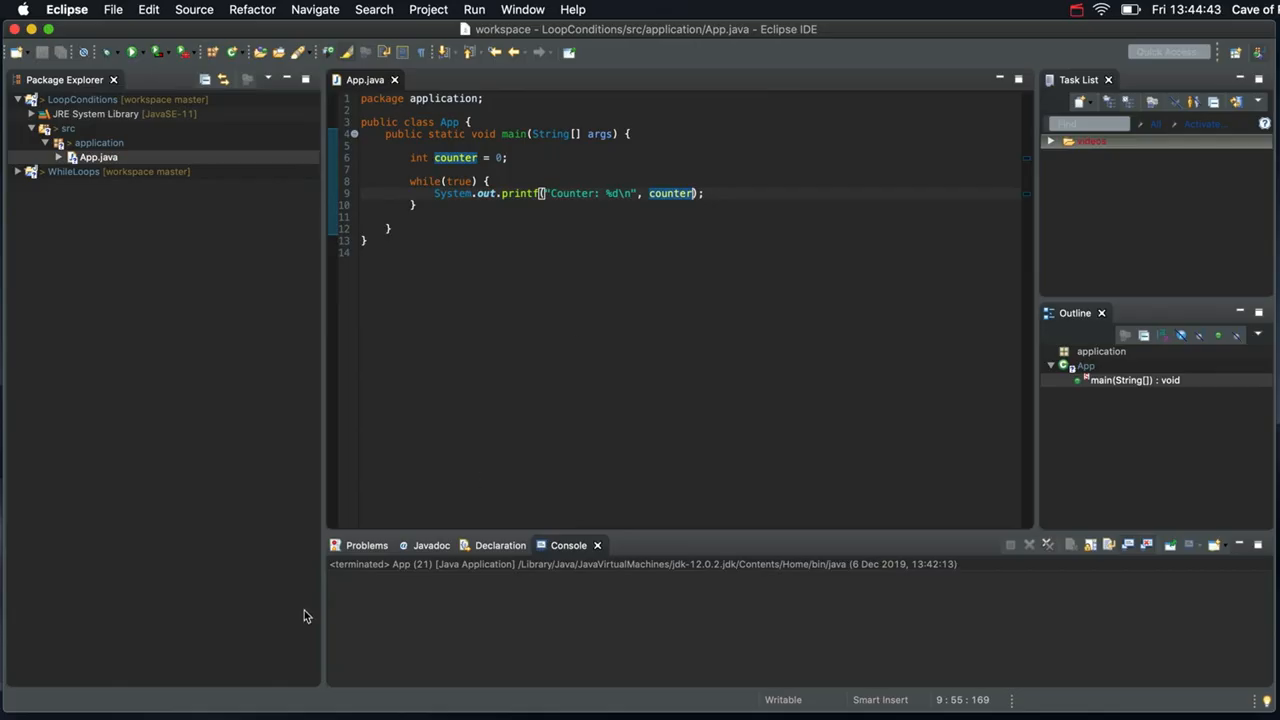
Open a new empty line inside the loop after the printf statement
{"action": "left_click", "coordinate": [156, 52]}
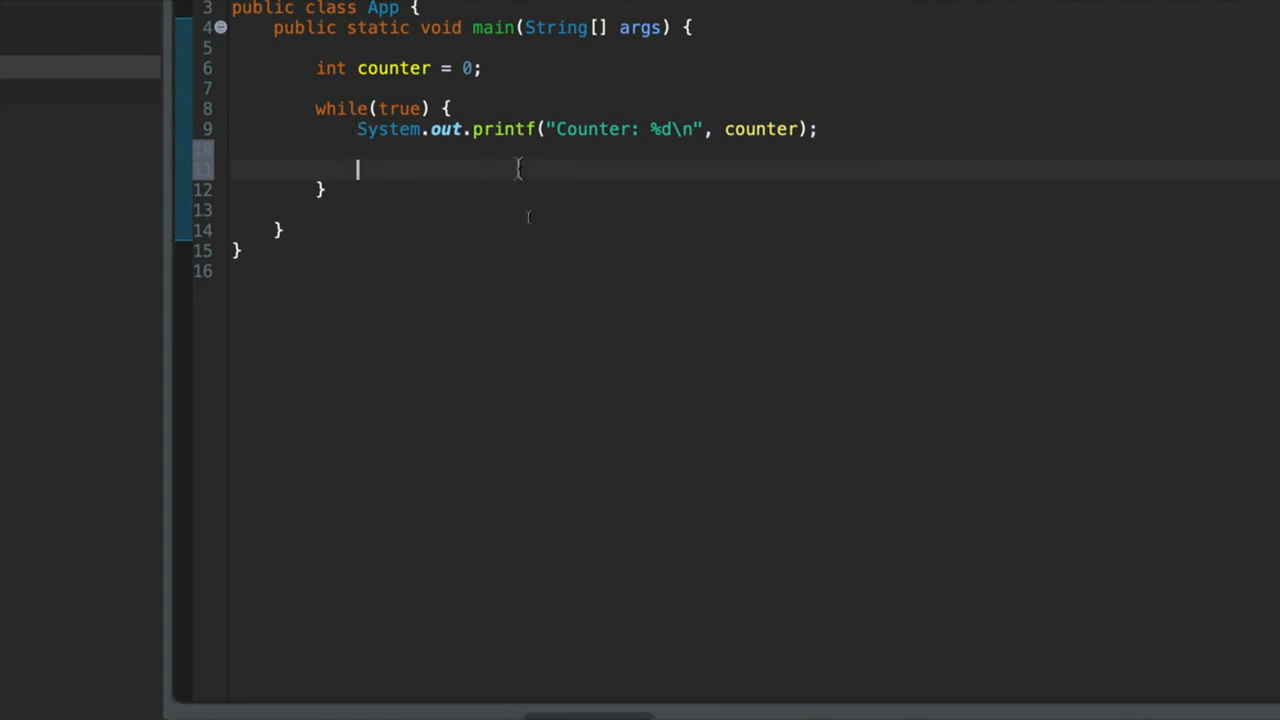
Add counter = counter + 1; after the printf inside the loop
{"action": "type", "text": "counter"}
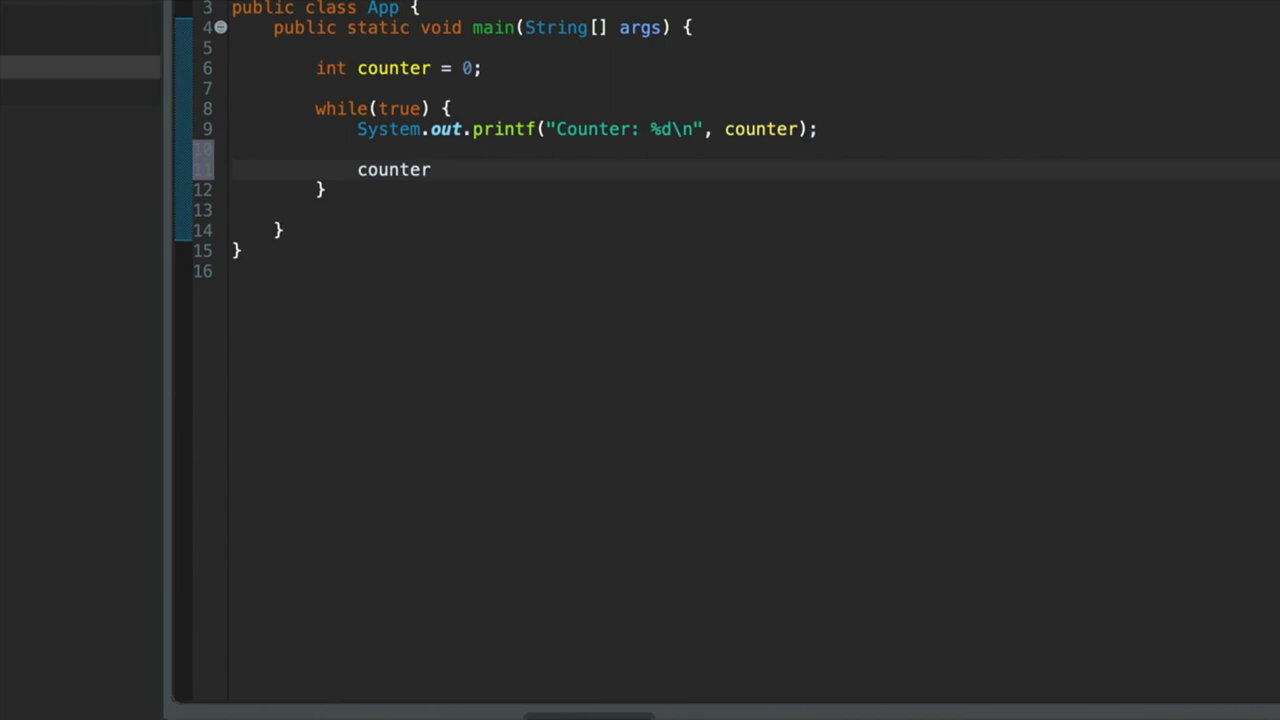
{"action": "double_click", "coordinate": [392, 168]}
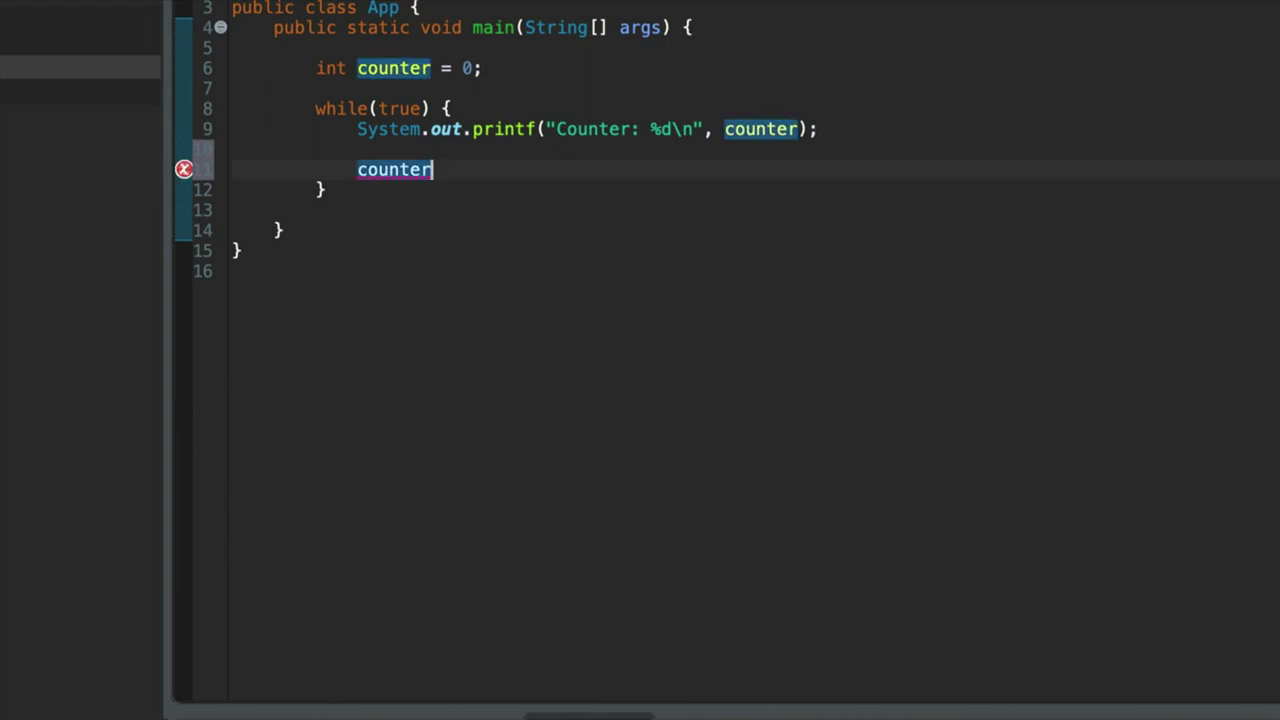
{"action": "type", "text": "="}
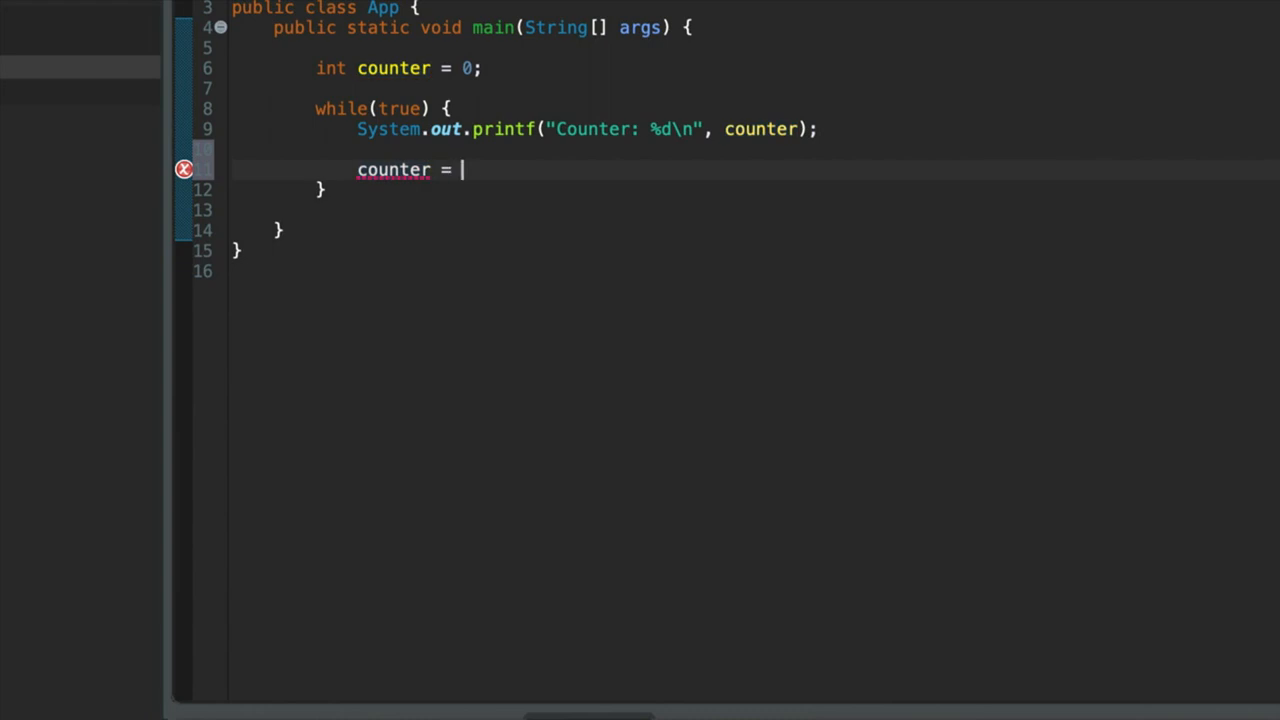
{"action": "type", "text": "counter +"}
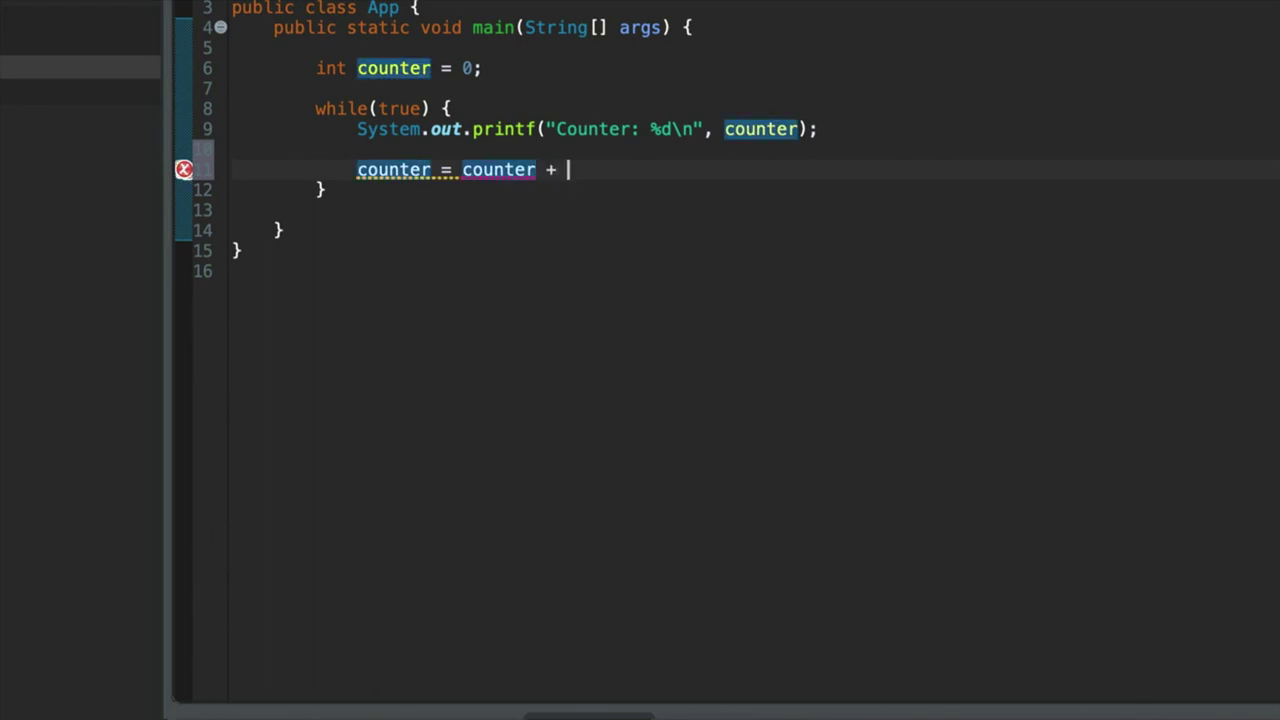
{"action": "type", "text": "1;"}
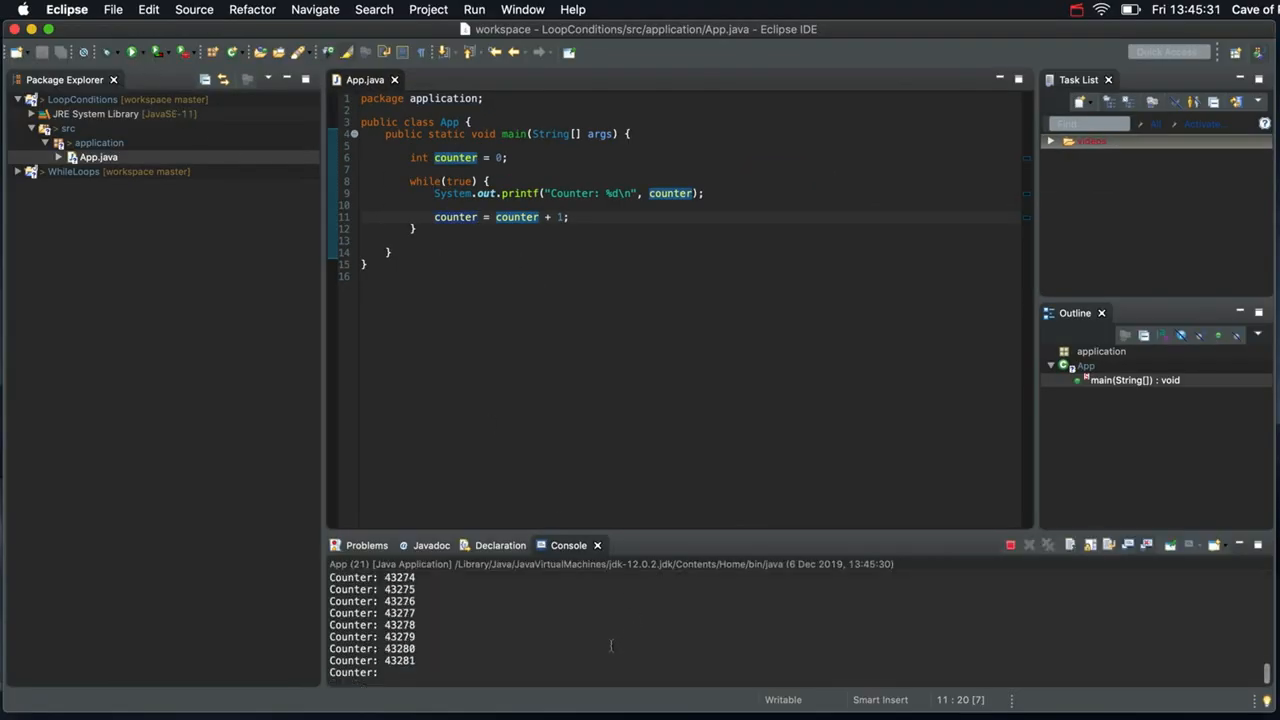
Terminate the endlessly running program from the Console view
{"action": "left_click", "coordinate": [1010, 544]}
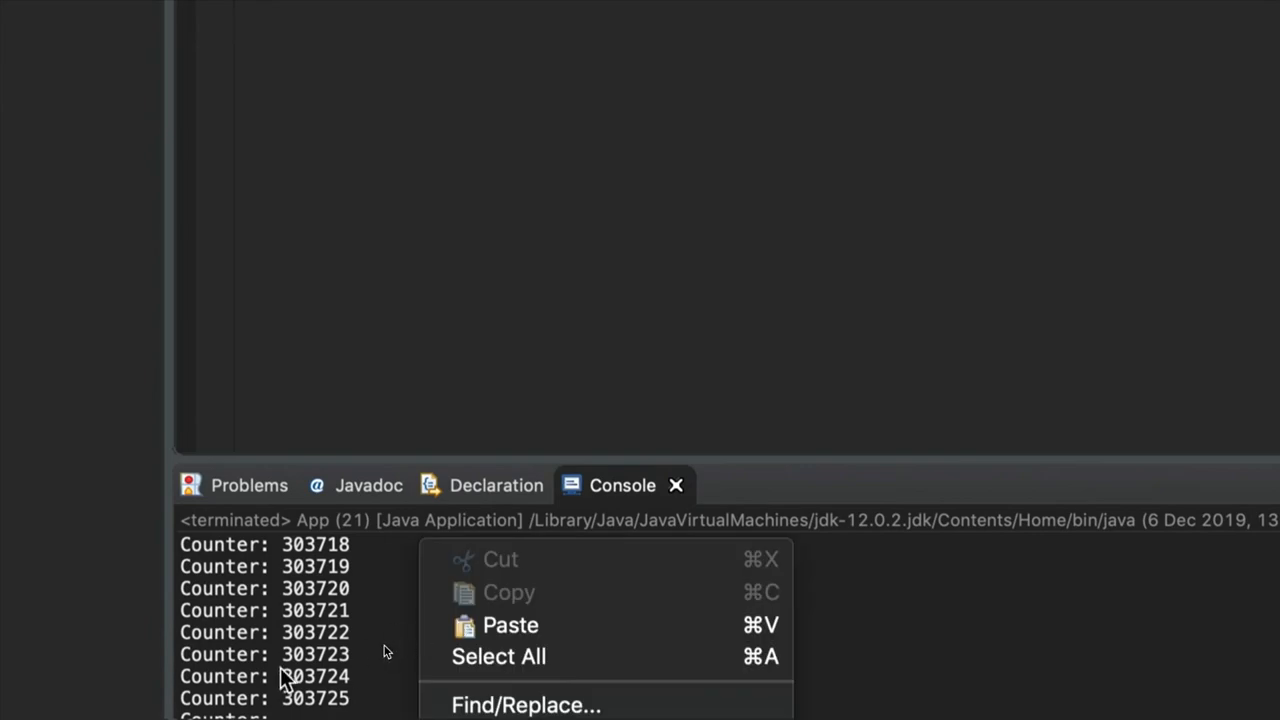
{"action": "left_click", "coordinate": [404, 636]}
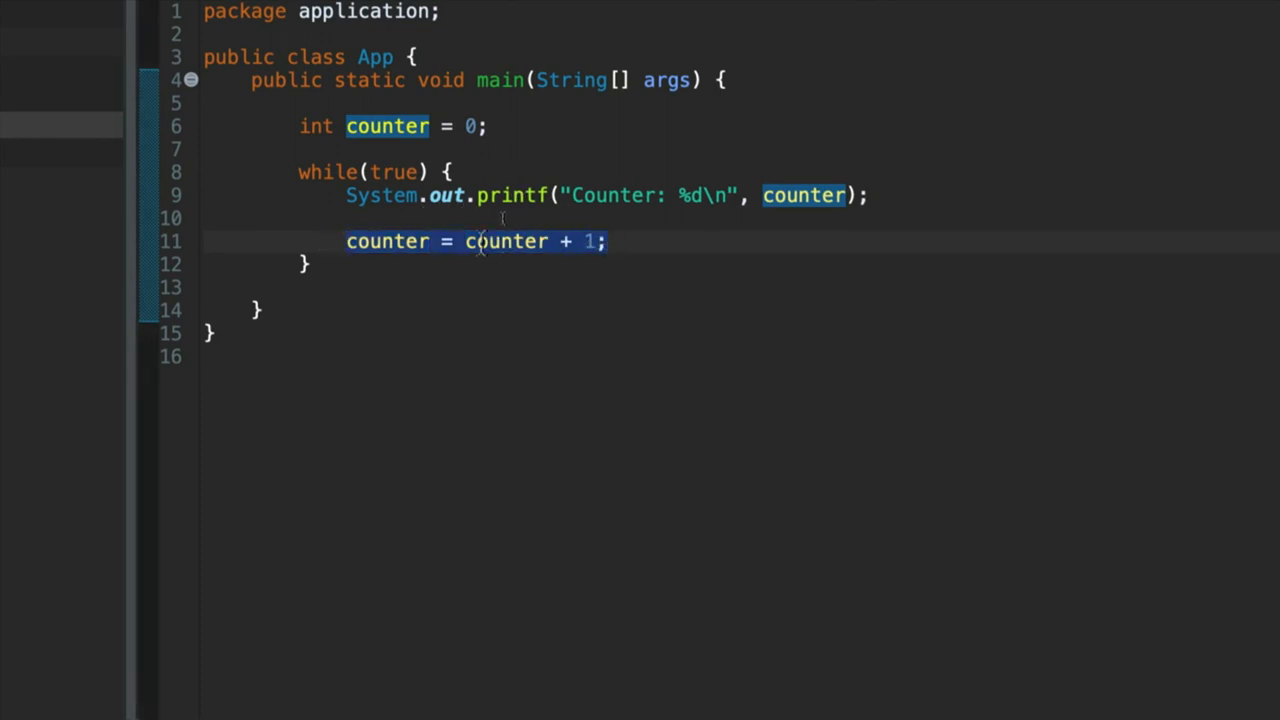
{"action": "mouse_move", "coordinate": [470, 280]}
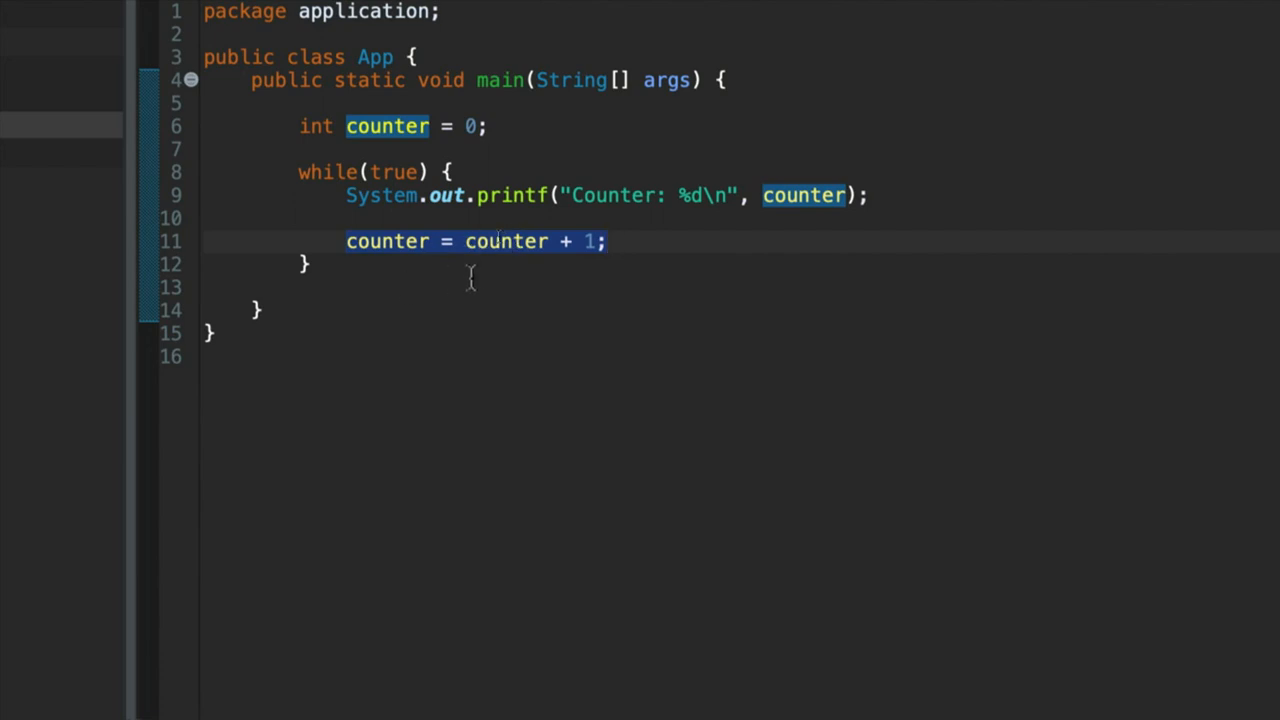
{"action": "left_click", "coordinate": [608, 240]}
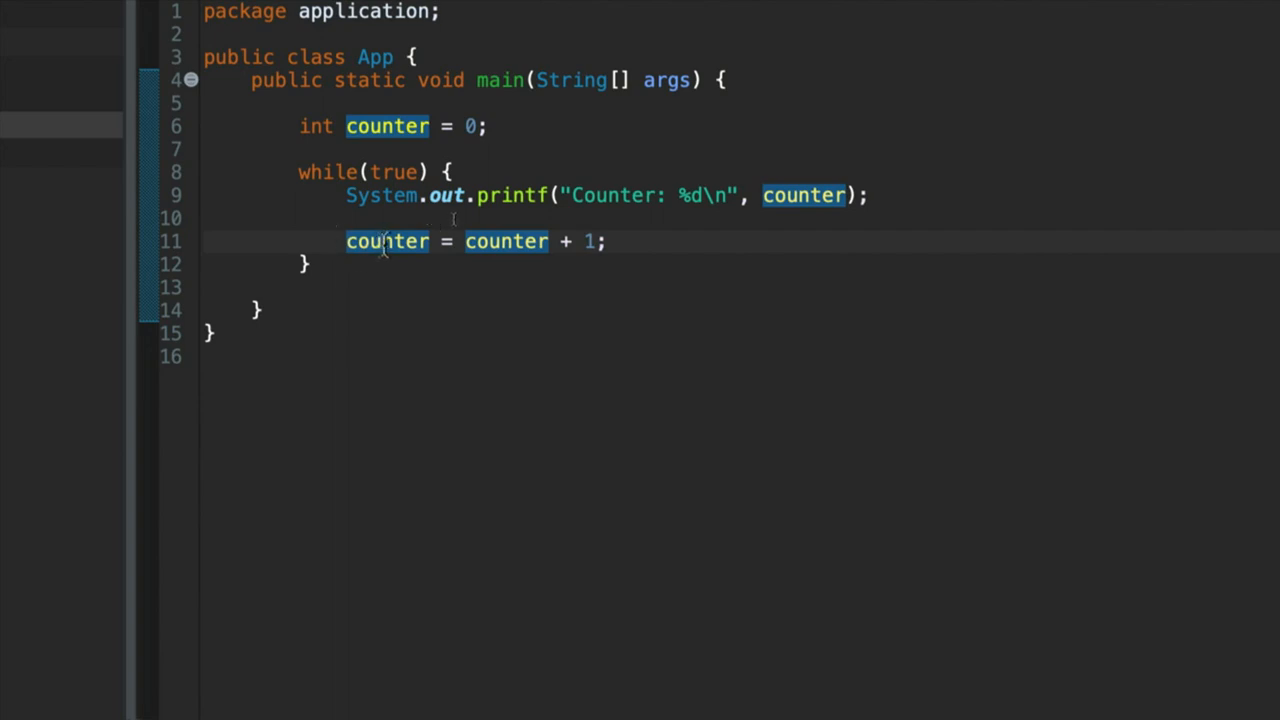
{"action": "mouse_move", "coordinate": [504, 240]}
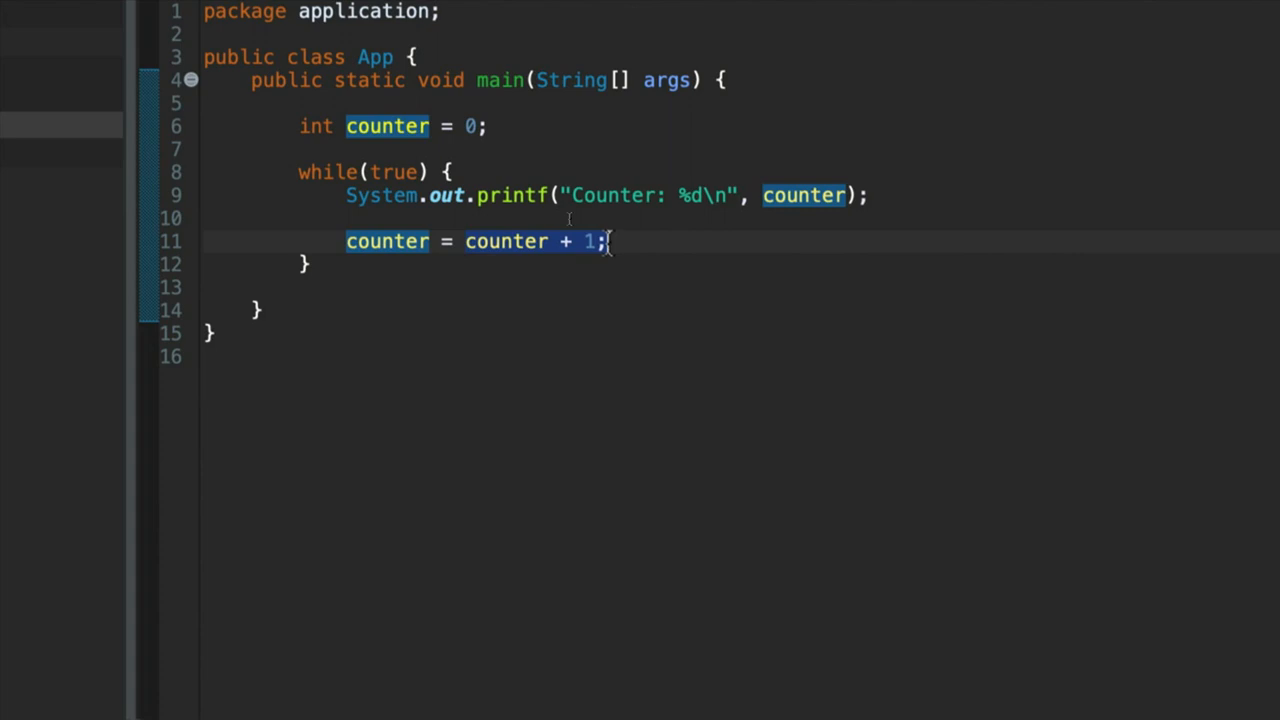
{"action": "mouse_move", "coordinate": [524, 252]}
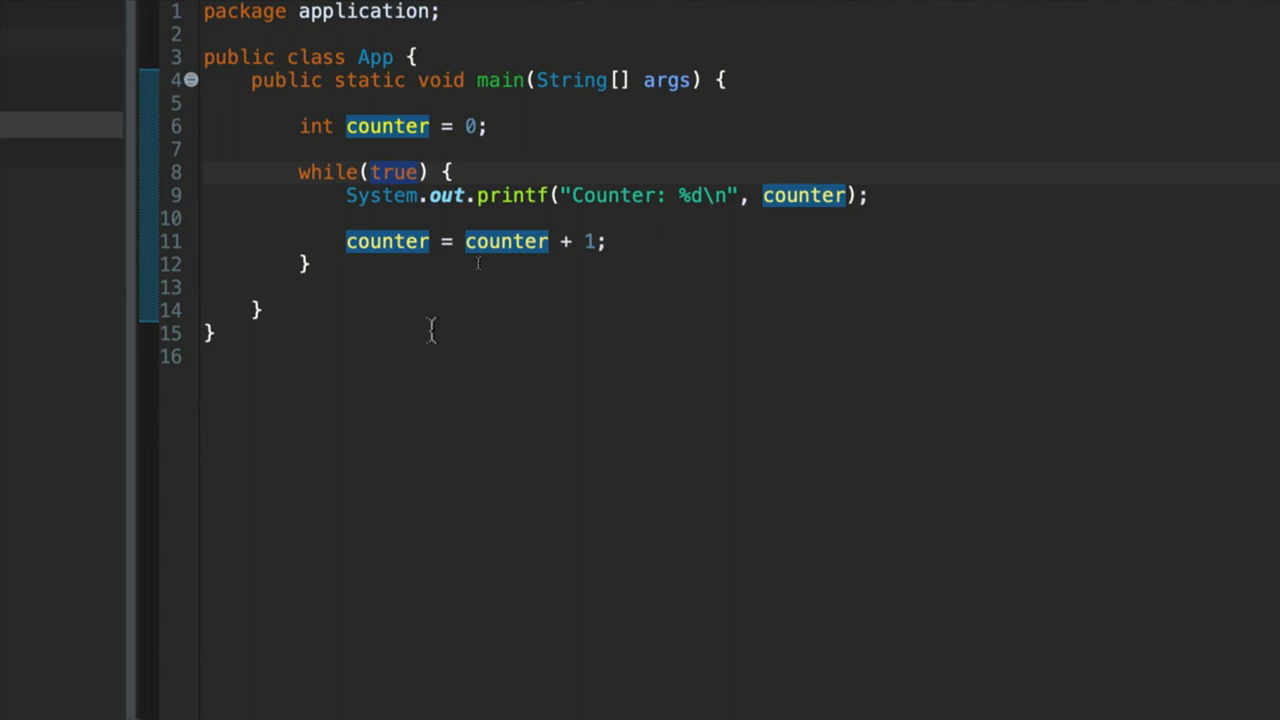
Change the loop condition to counter < 10 using content assist
{"action": "type", "text": "counter < 10"}
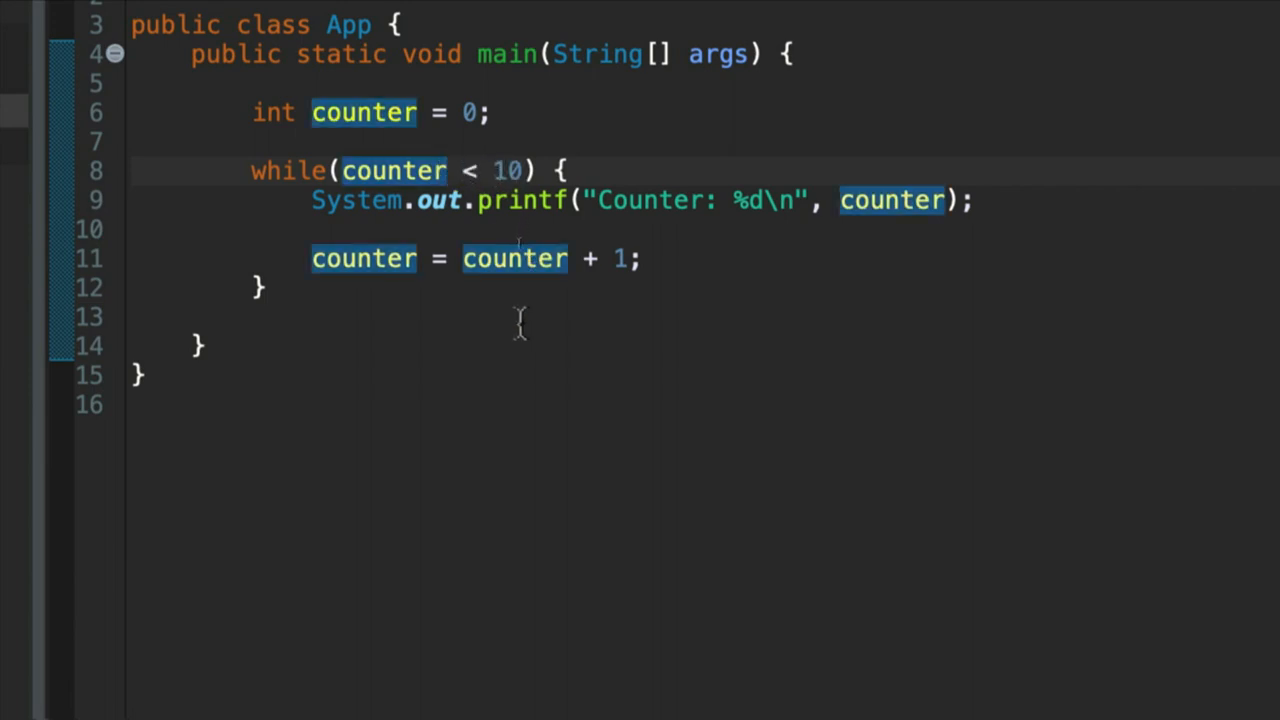
Review the counter setup and loop, then run the program to print Counter 0–9
{"action": "left_click", "coordinate": [456, 170]}
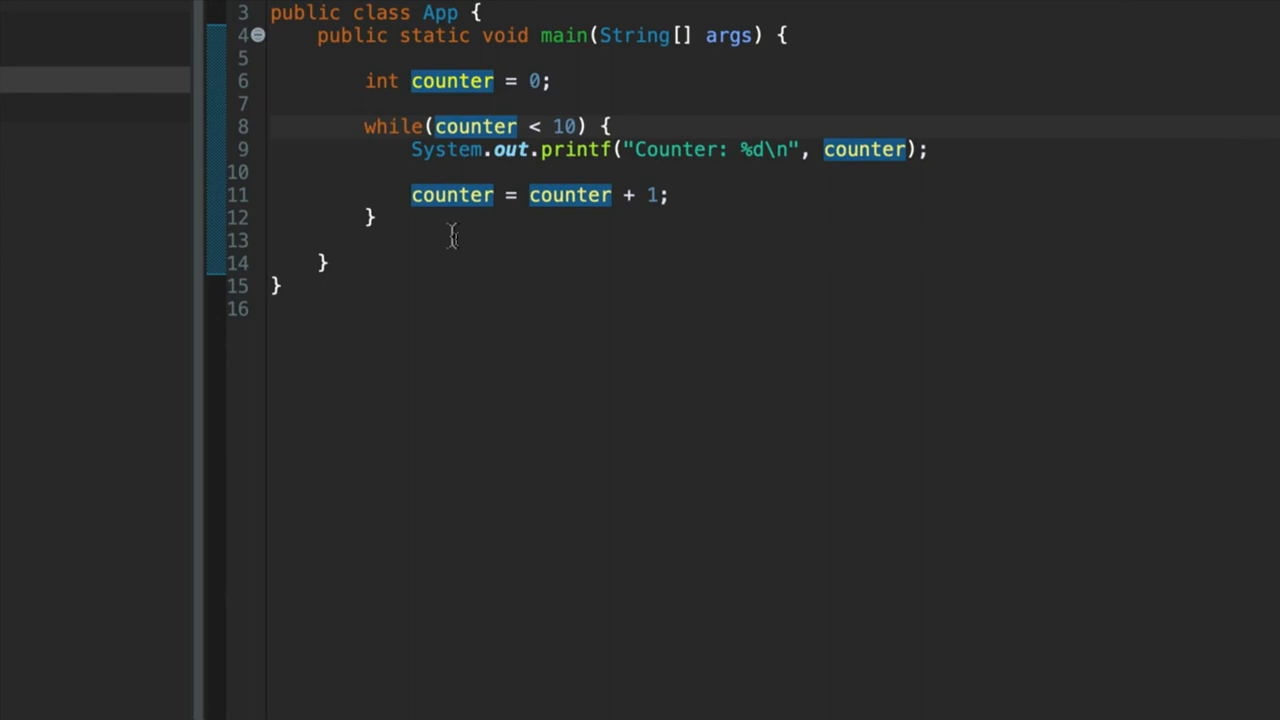
{"action": "left_click_drag", "start_coordinate": [364, 80], "coordinate": [376, 218]}
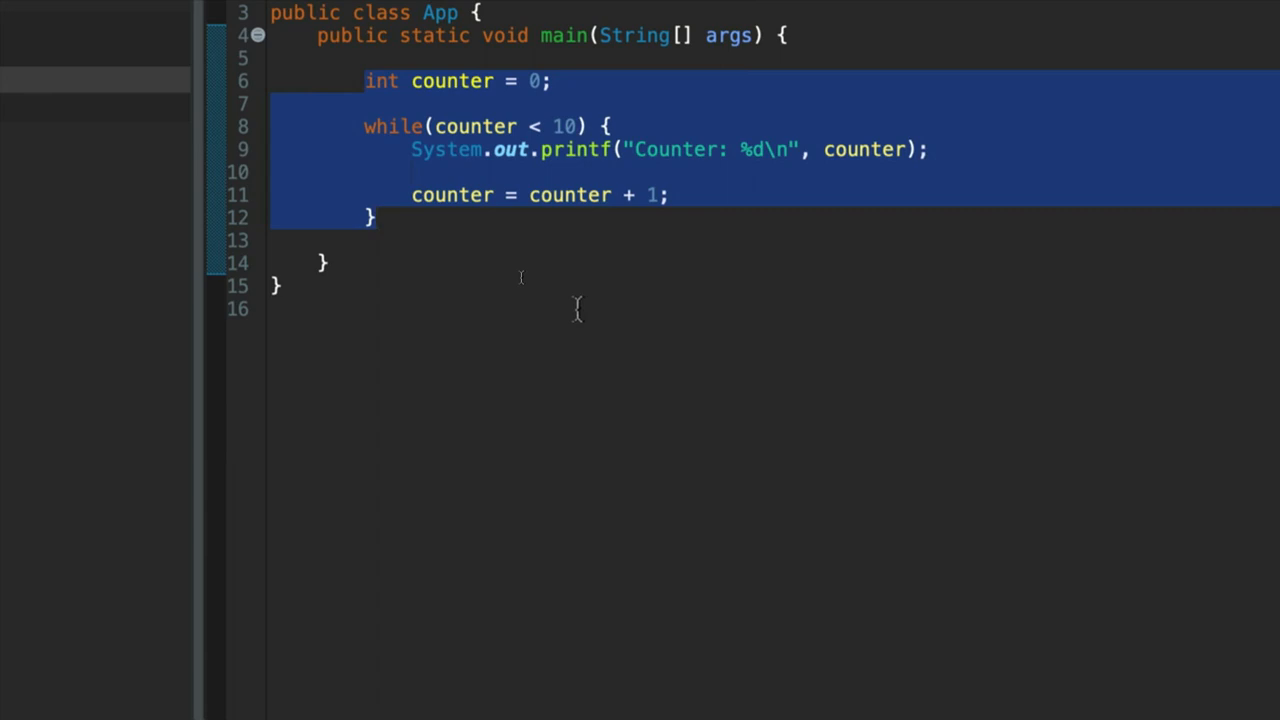
{"action": "left_click", "coordinate": [378, 216]}
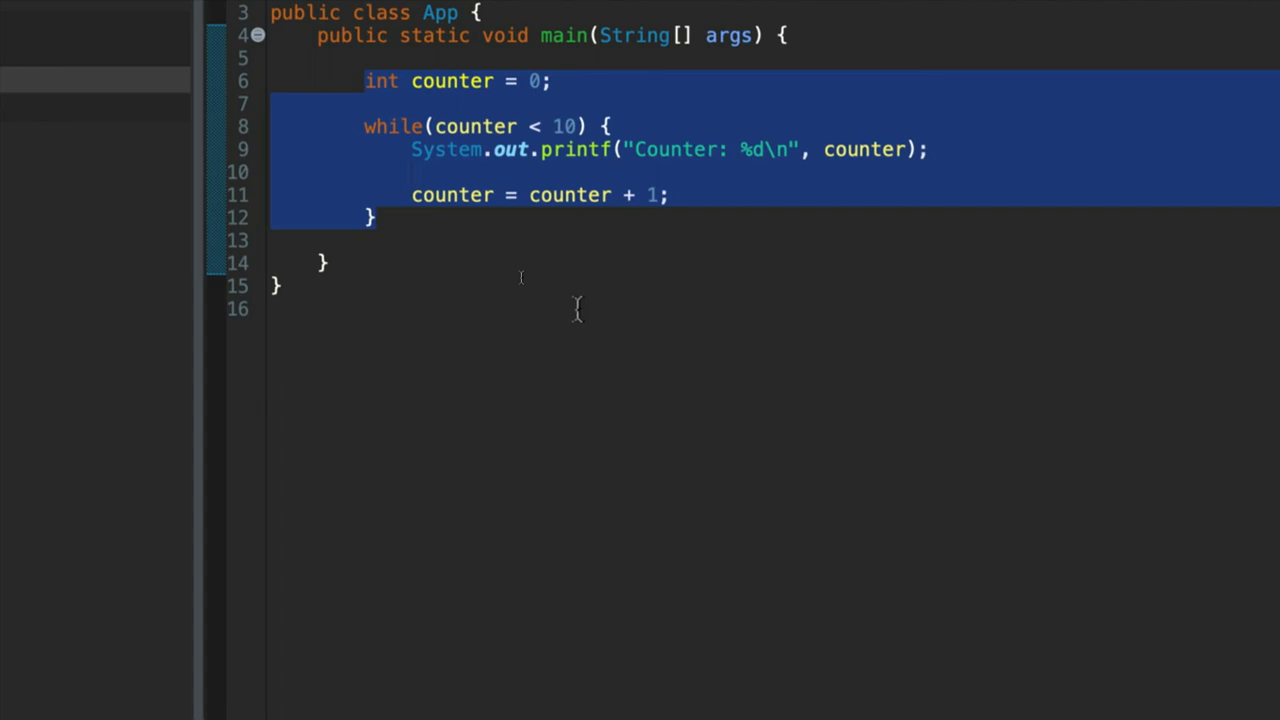
{"action": "left_click", "coordinate": [376, 216]}
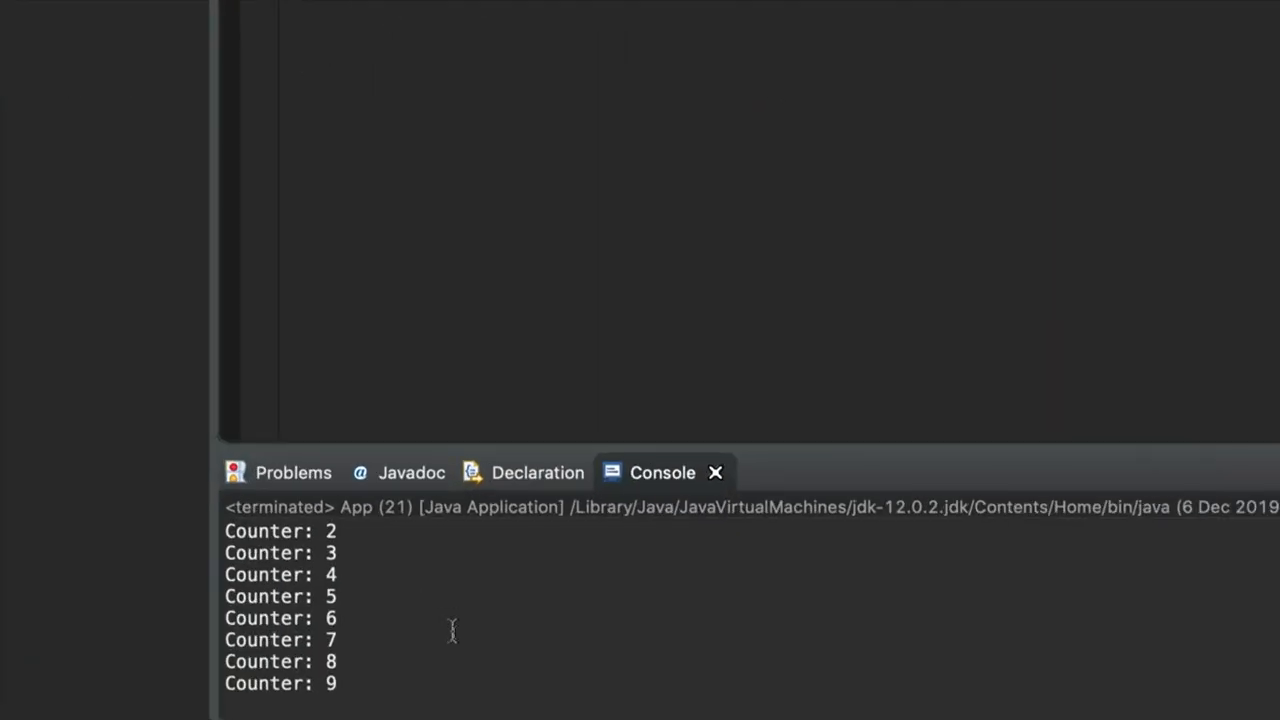
{"action": "mouse_move", "coordinate": [820, 420]}
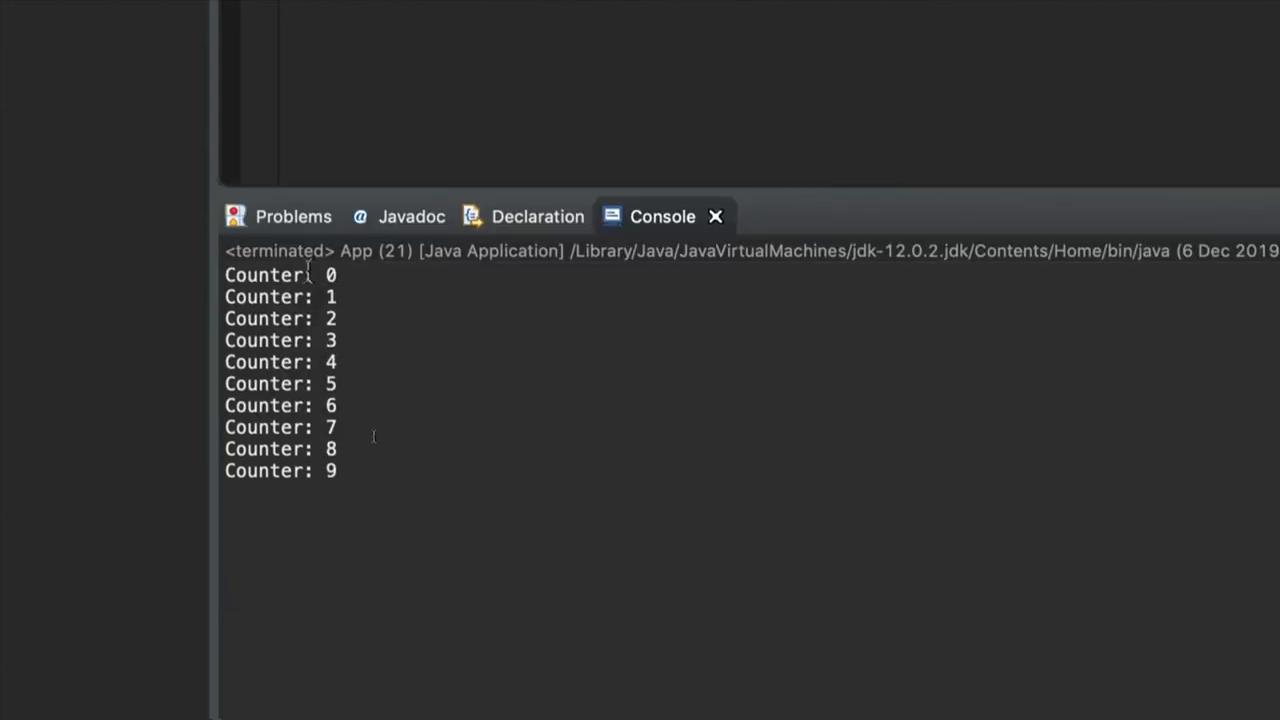
{"action": "mouse_move", "coordinate": [384, 546]}
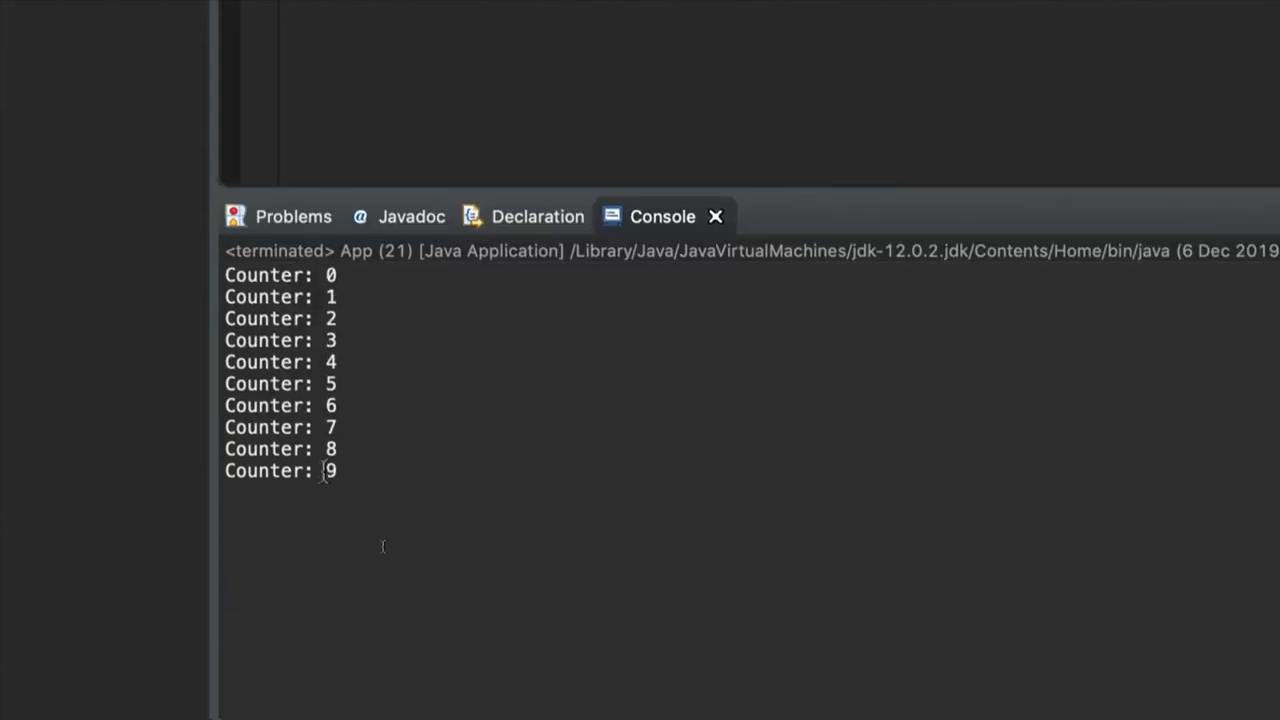
{"action": "mouse_move", "coordinate": [666, 414]}
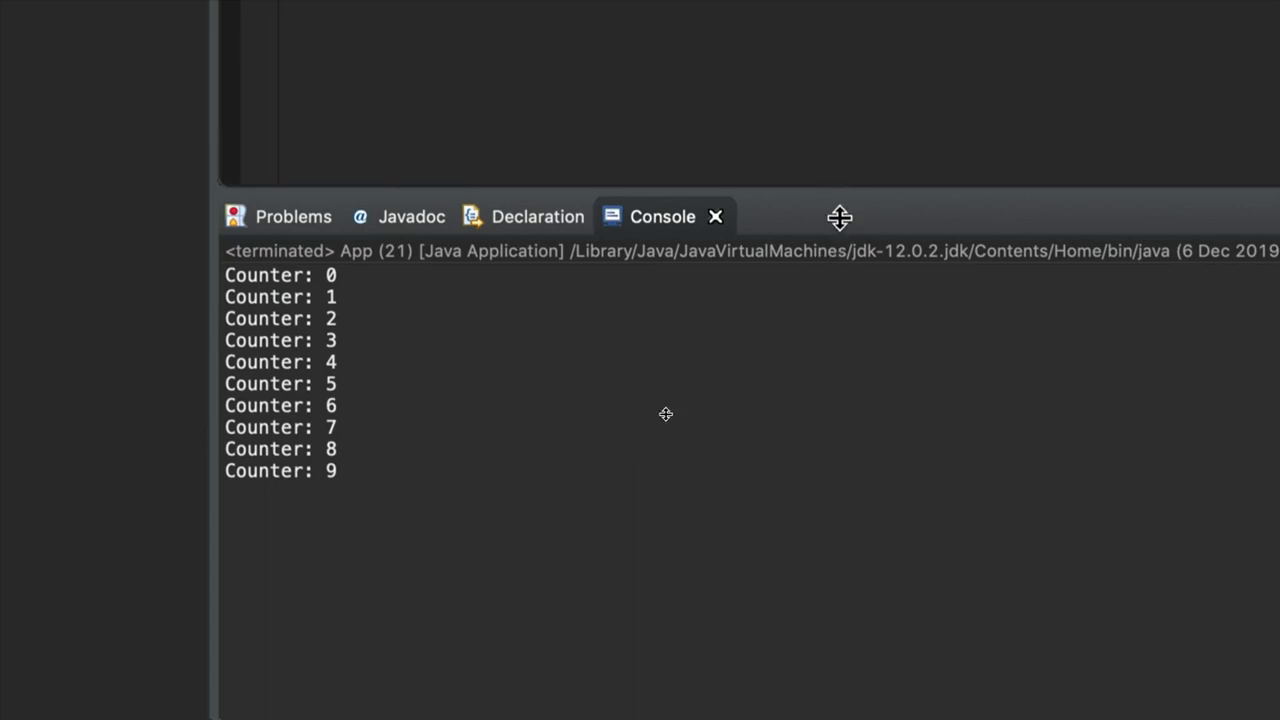
{"action": "left_click_drag", "start_coordinate": [840, 216], "coordinate": [840, 328]}
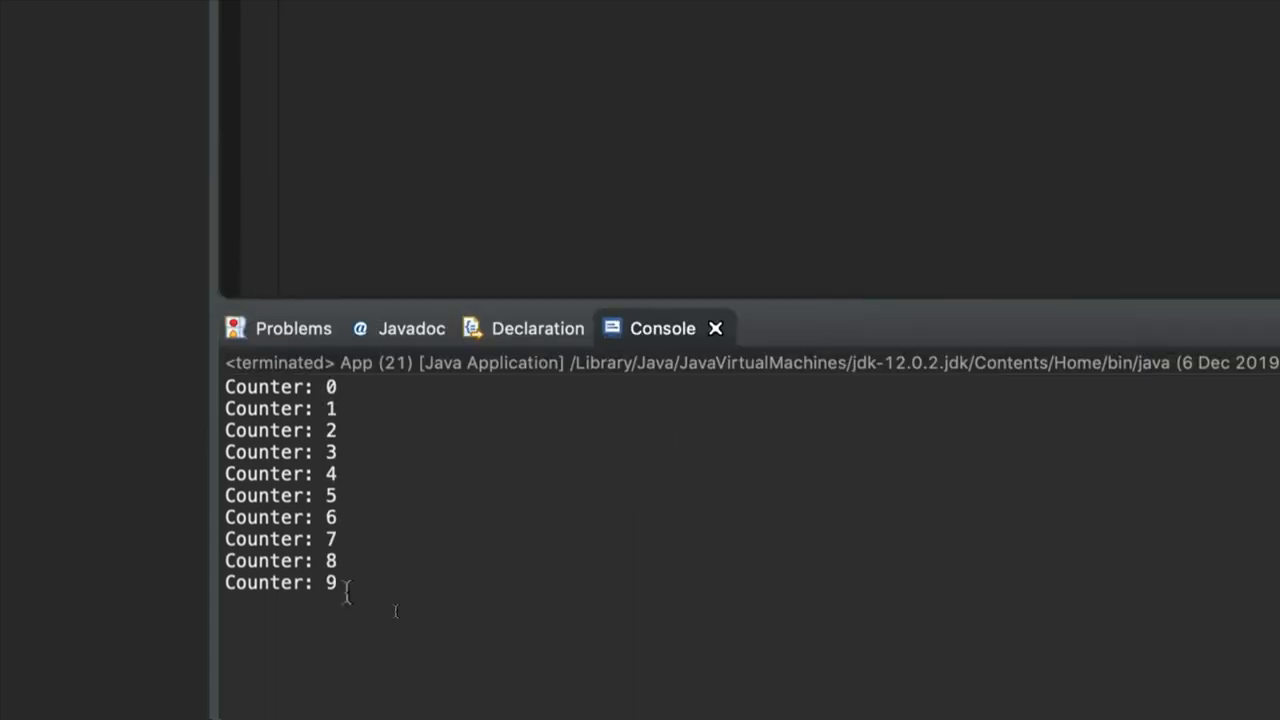
{"action": "mouse_move", "coordinate": [392, 496]}
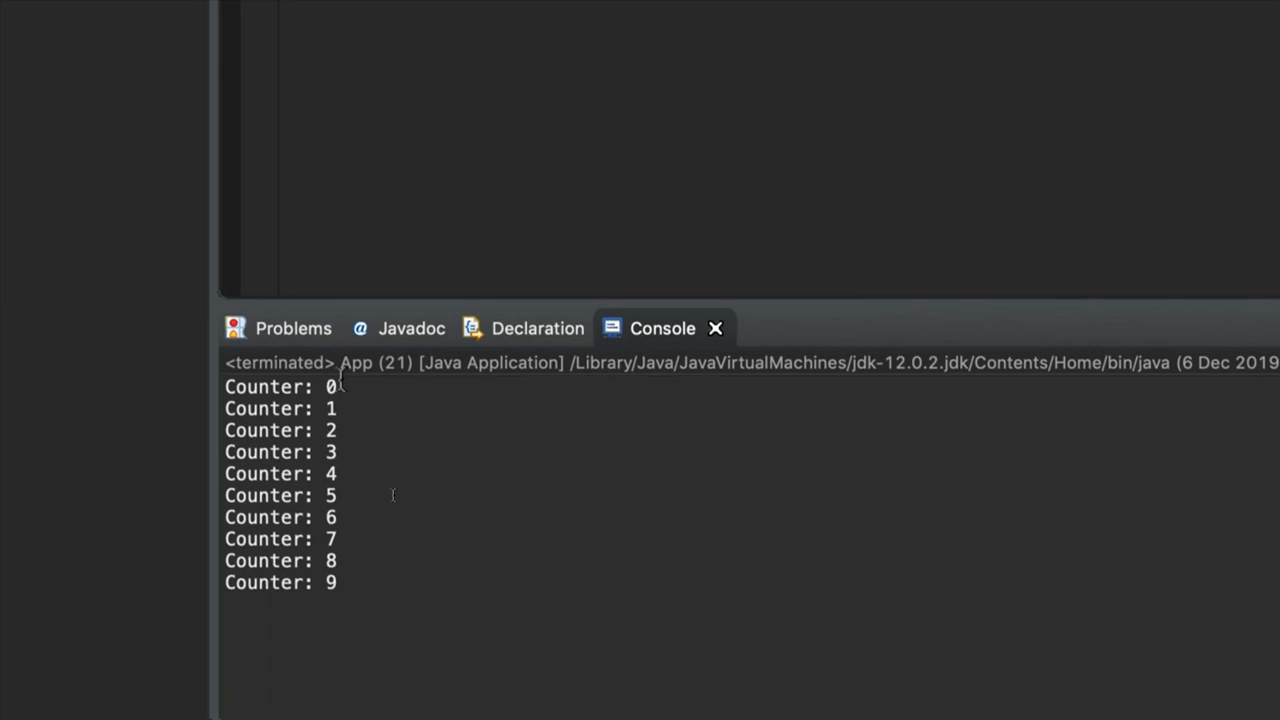
{"action": "double_click", "coordinate": [280, 386]}
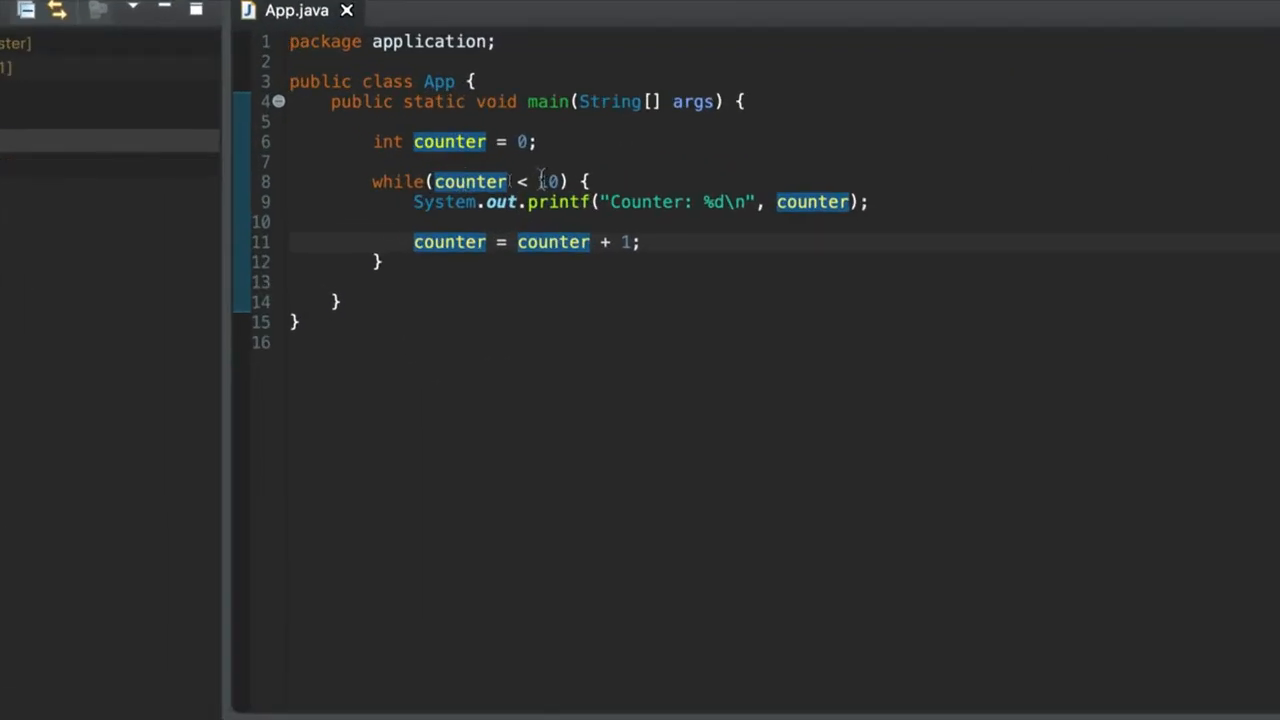
{"action": "type", "text": "10"}
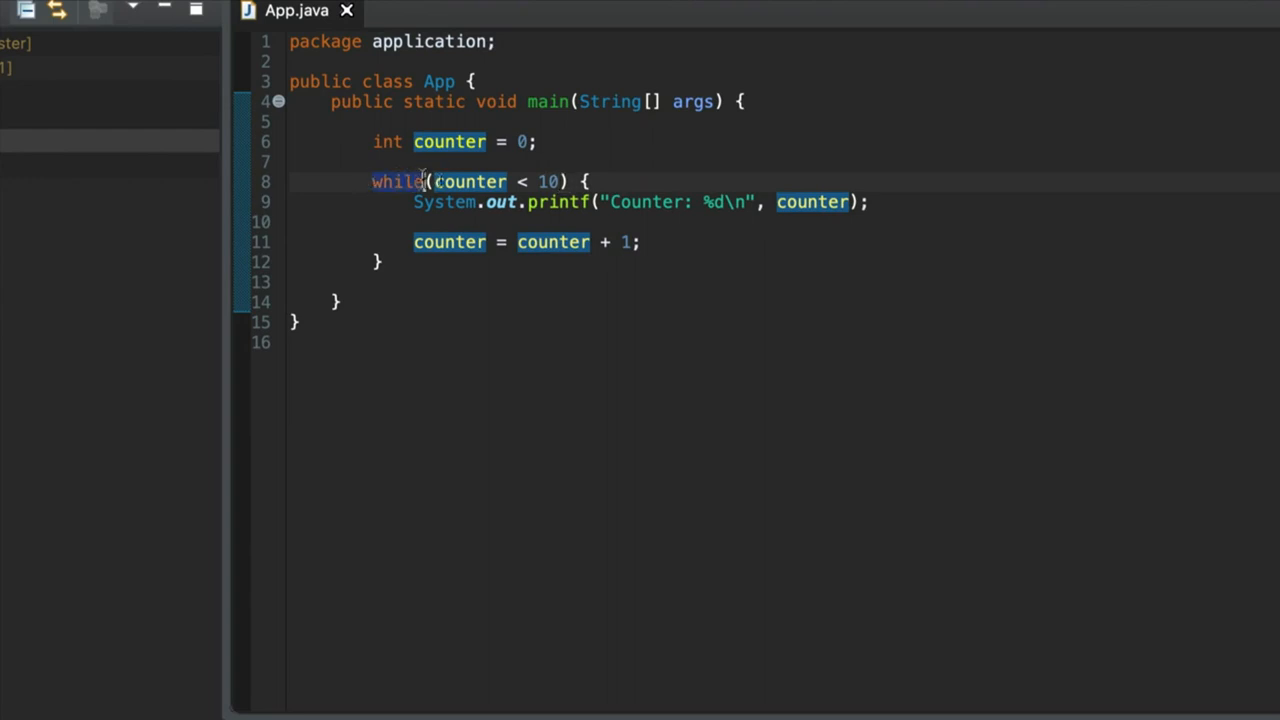
{"action": "mouse_move", "coordinate": [470, 180]}
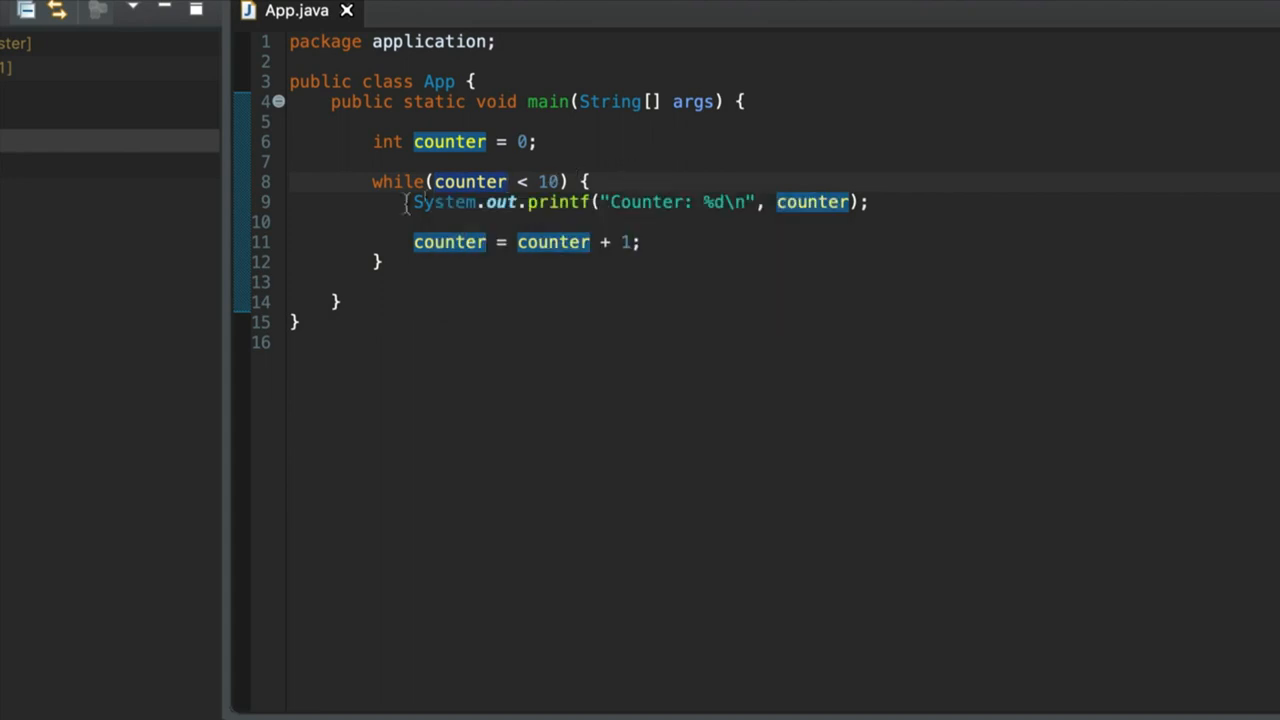
{"action": "left_click_drag", "start_coordinate": [412, 202], "coordinate": [544, 290]}
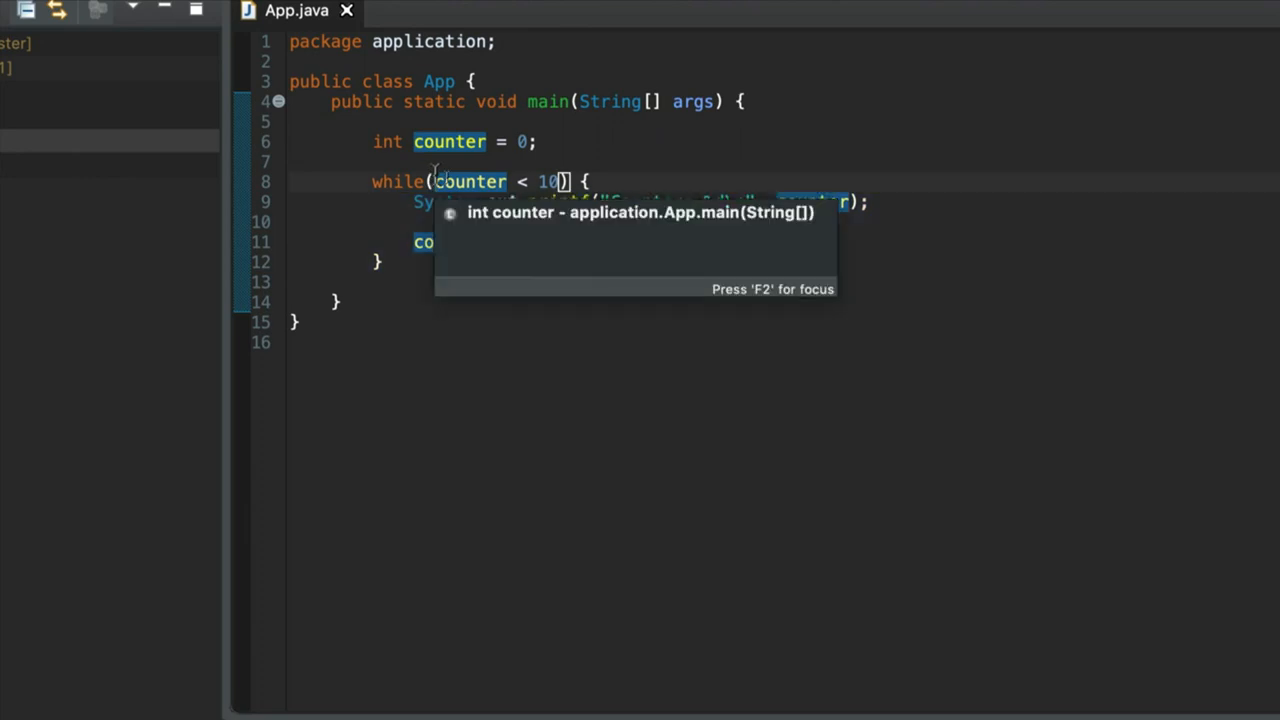
{"action": "key", "text": "Escape"}
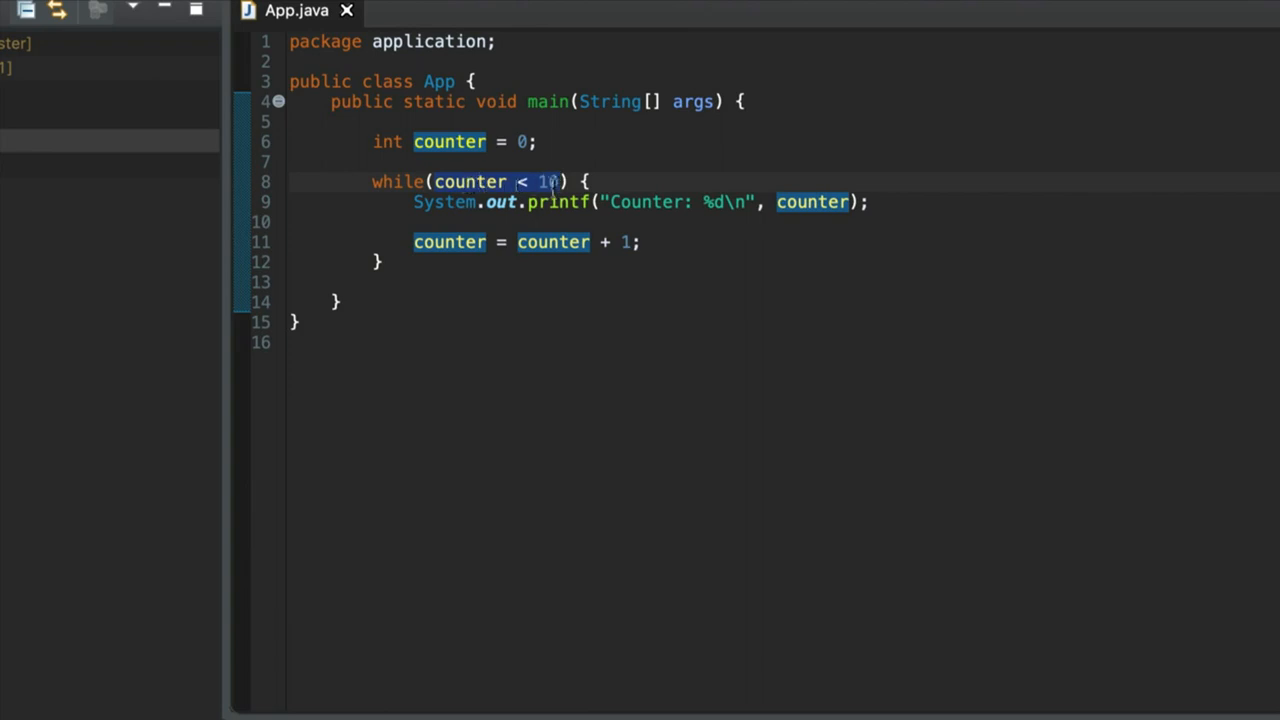
{"action": "left_click_drag", "start_coordinate": [590, 180], "coordinate": [448, 276]}
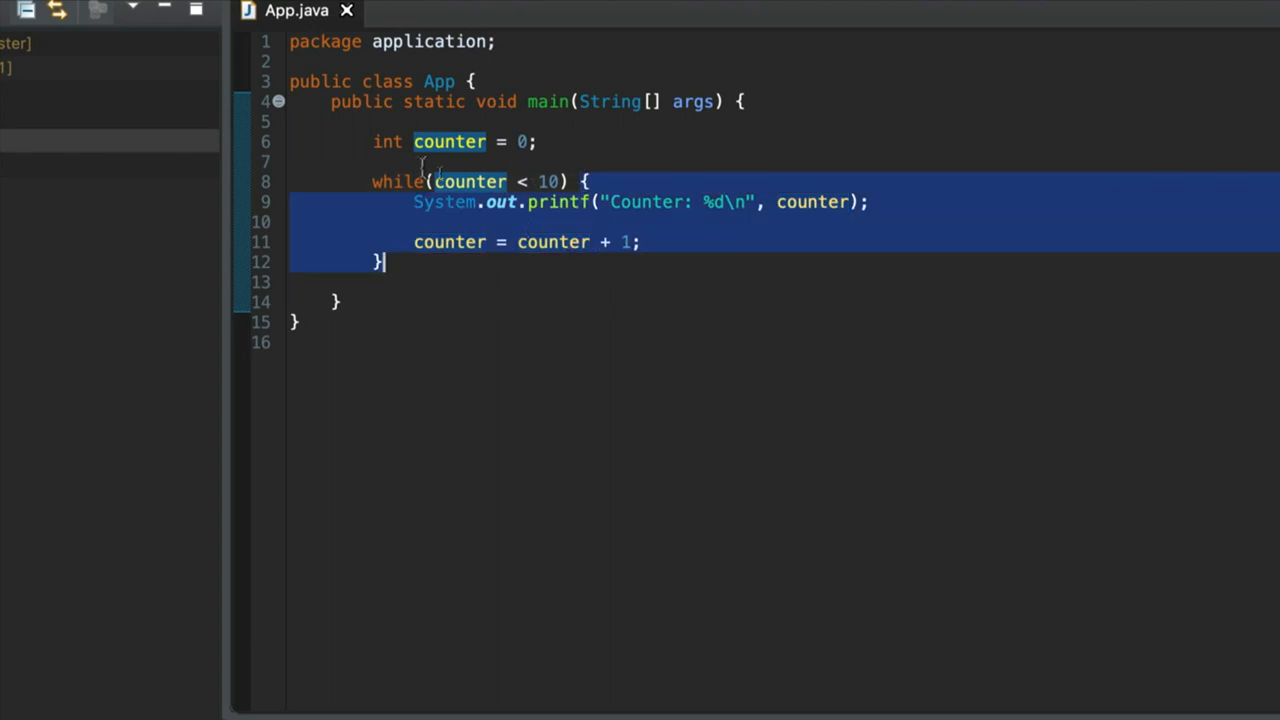
{"action": "left_click", "coordinate": [504, 180]}
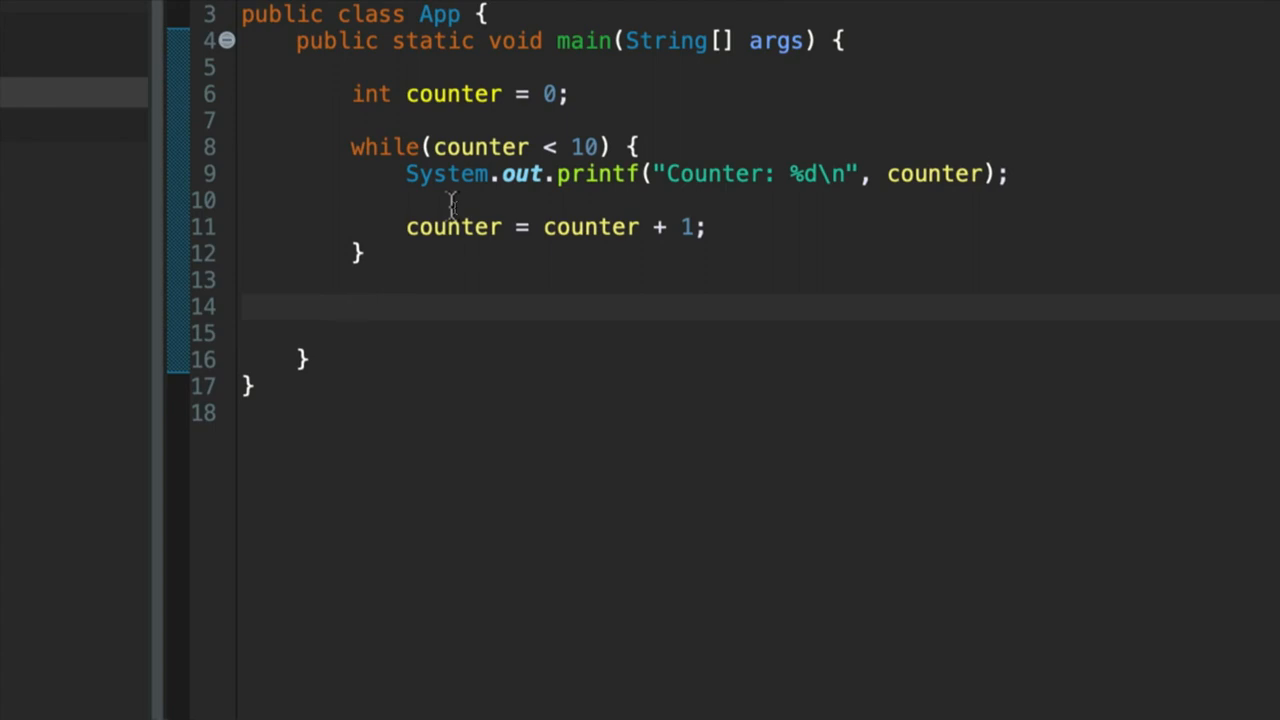
{"action": "mouse_move", "coordinate": [576, 262]}
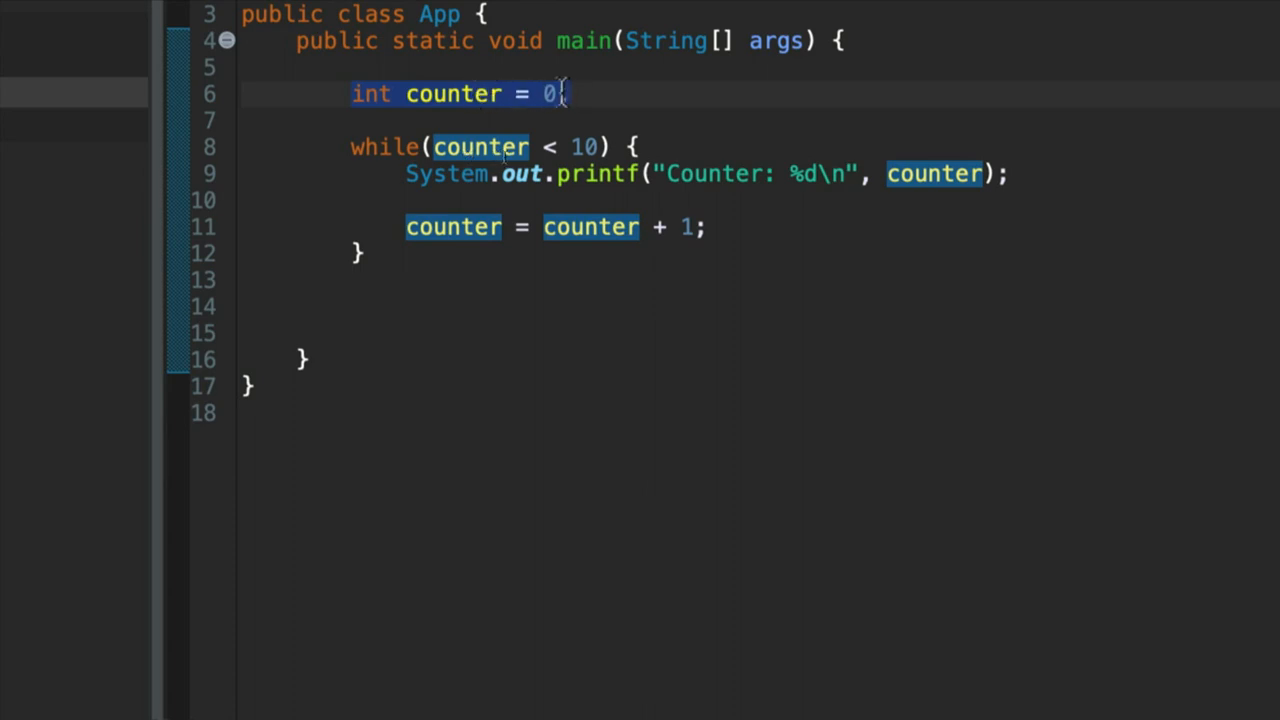
Space out the loop body with blank lines around the print and increment statements
{"action": "type", "text": ";"}
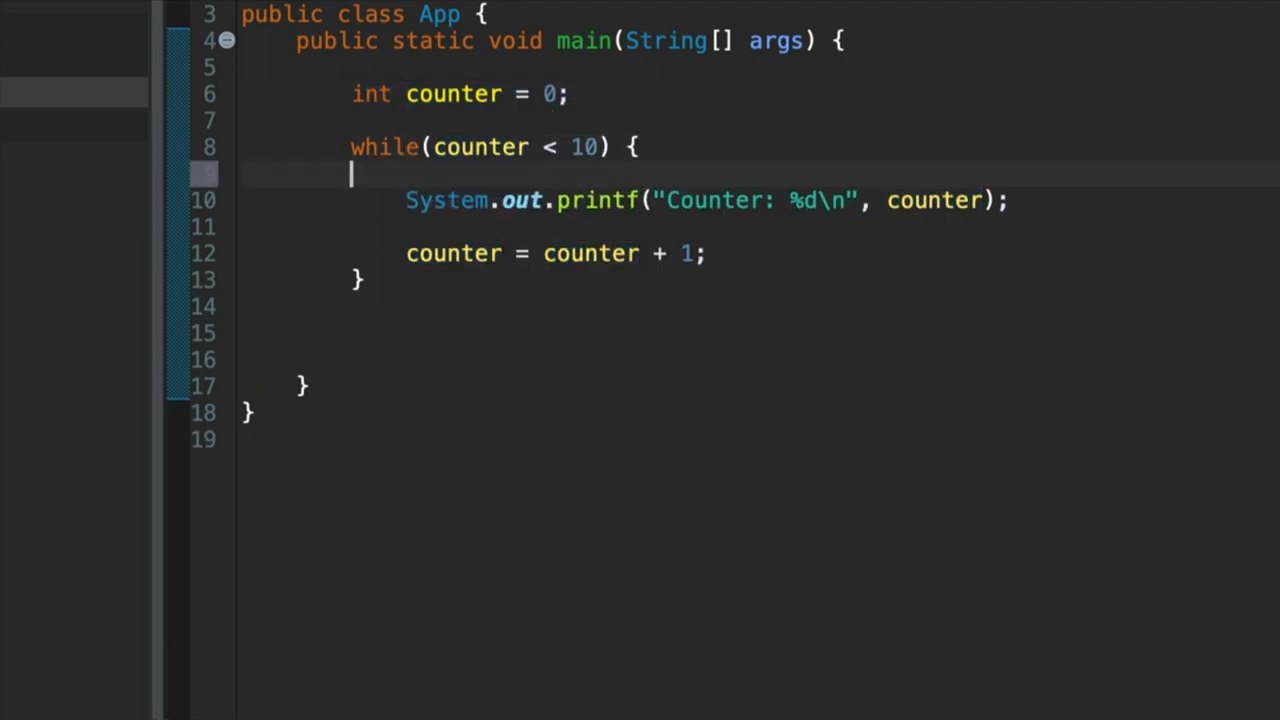
{"action": "mouse_move", "coordinate": [452, 210]}
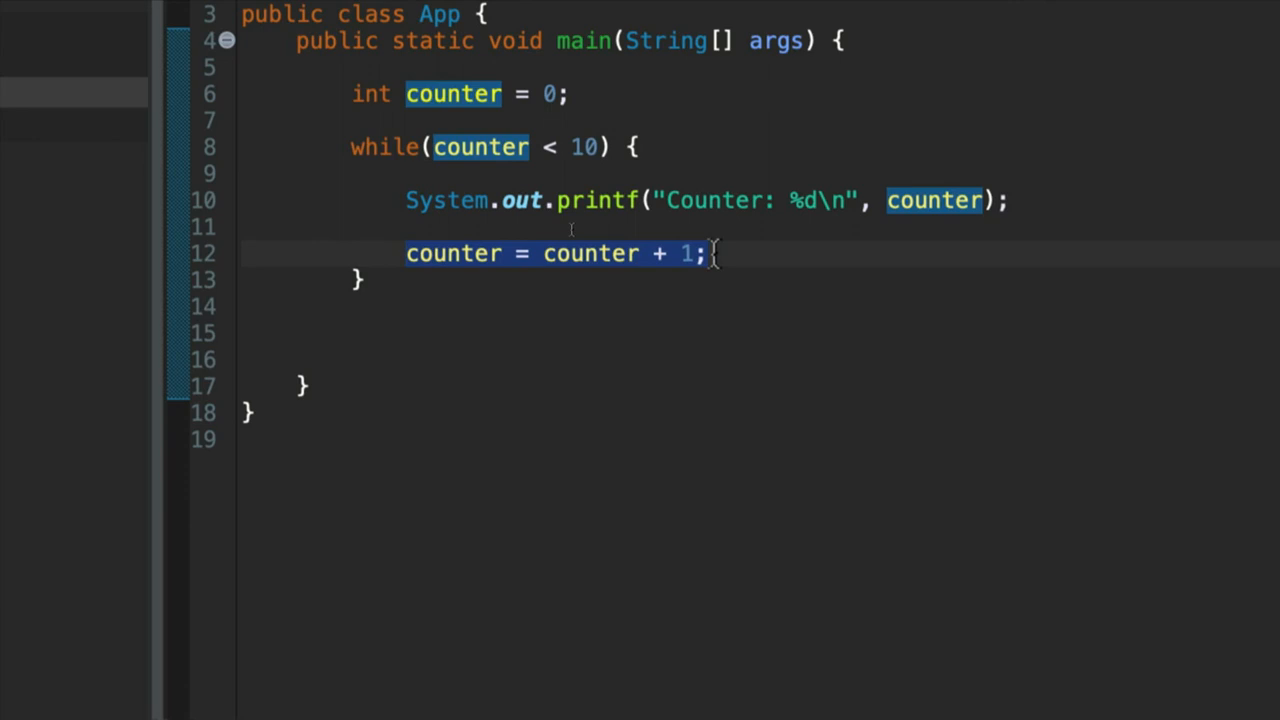
{"action": "mouse_move", "coordinate": [576, 136]}
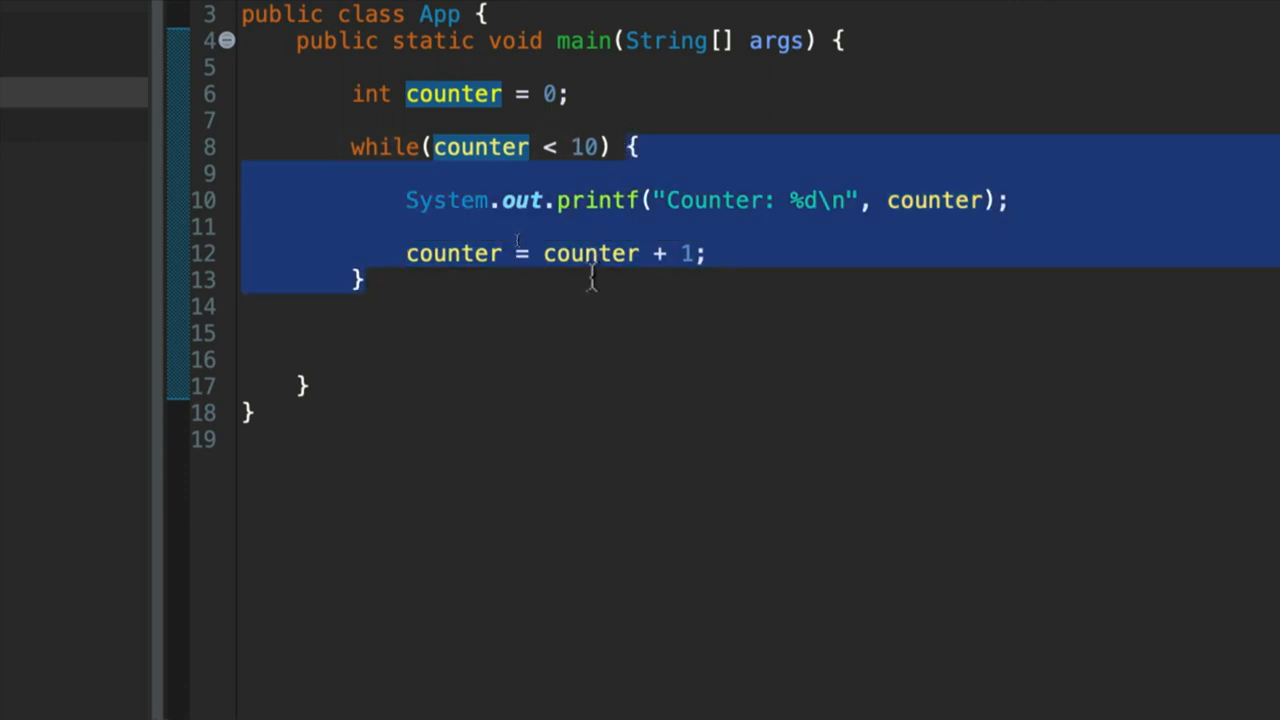
{"action": "left_click", "coordinate": [396, 226]}
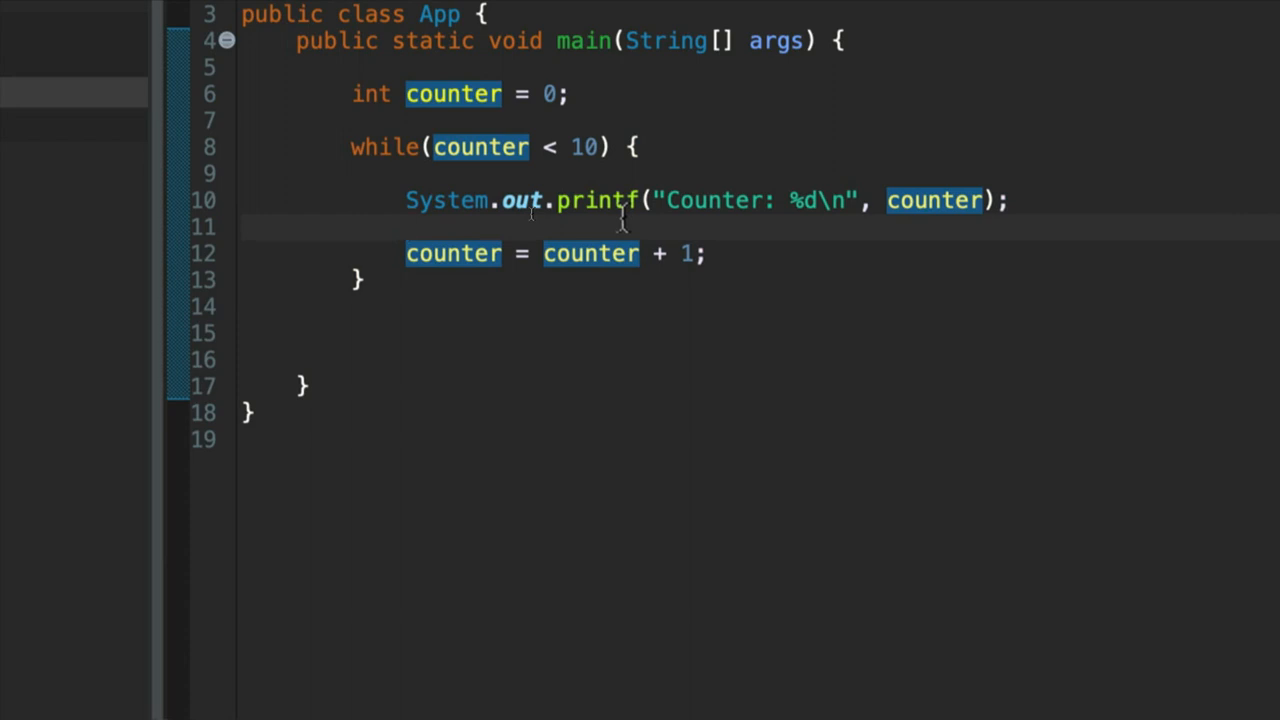
{"action": "left_click", "coordinate": [406, 228]}
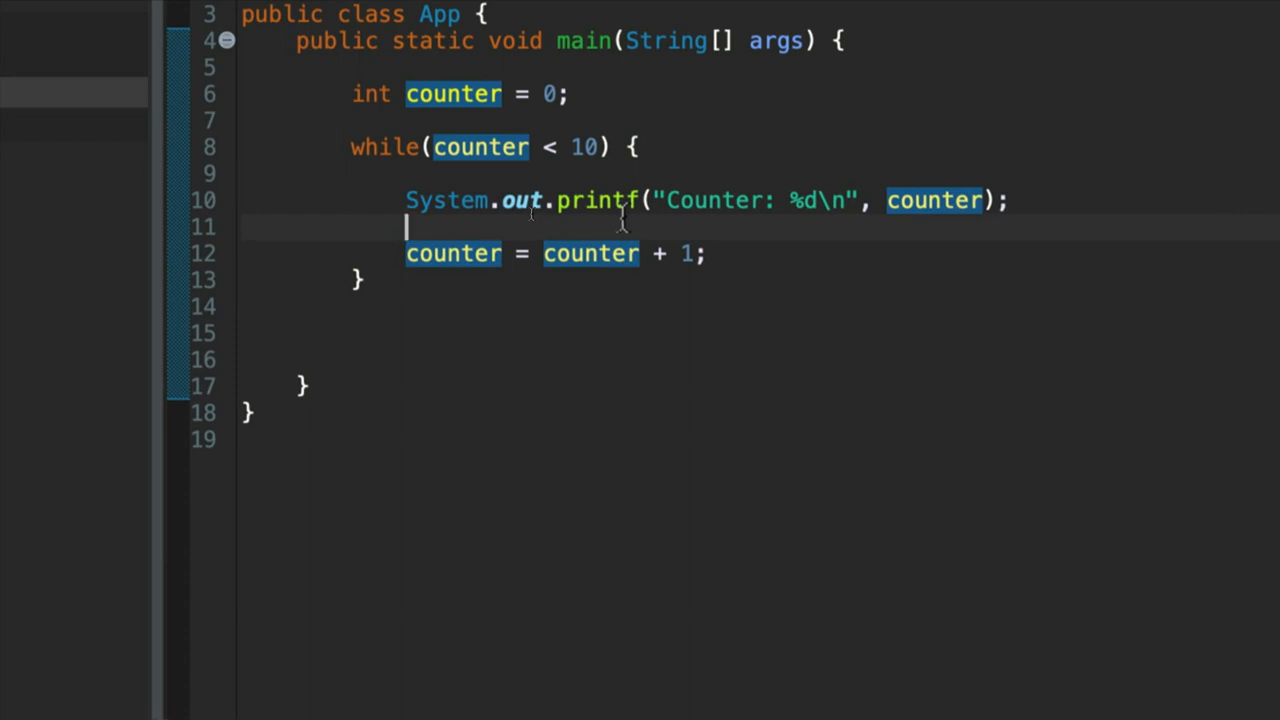